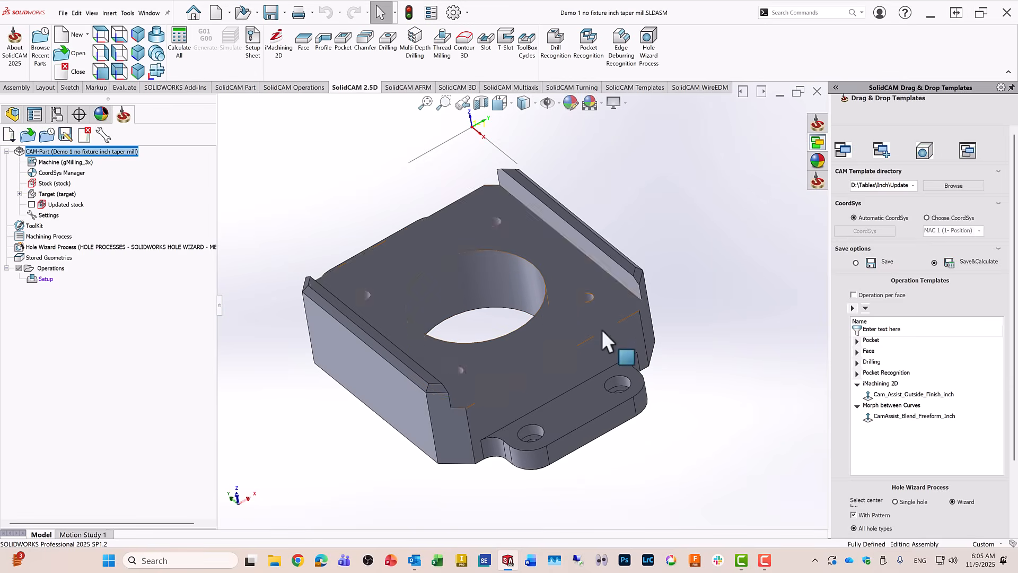
Orbit the taper-mill part to view it from another angle
left_click_drag(603, 337, 562, 295)
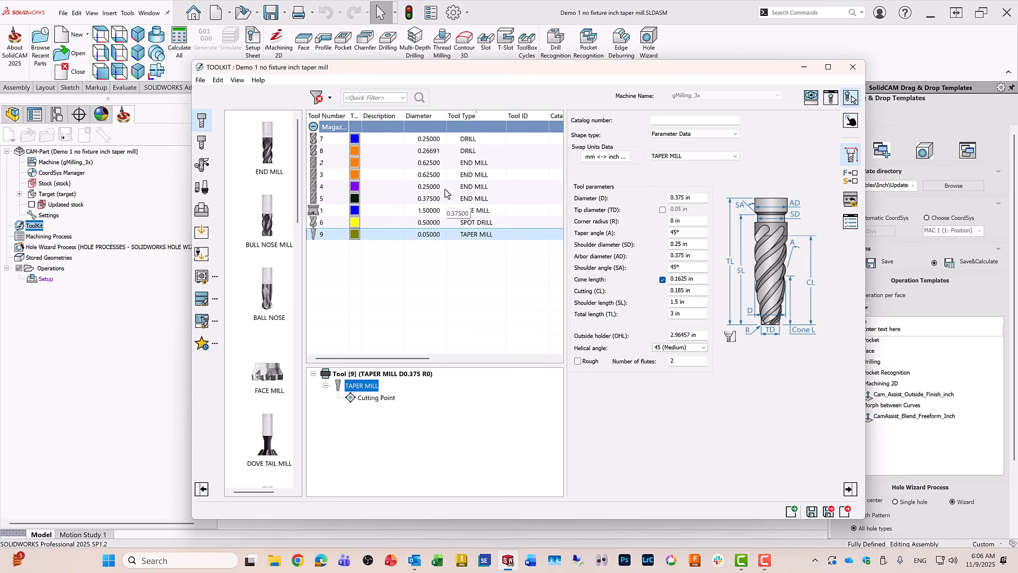
Check the 0.625 in end mill's parameters, then close the tool library
left_click(428, 162)
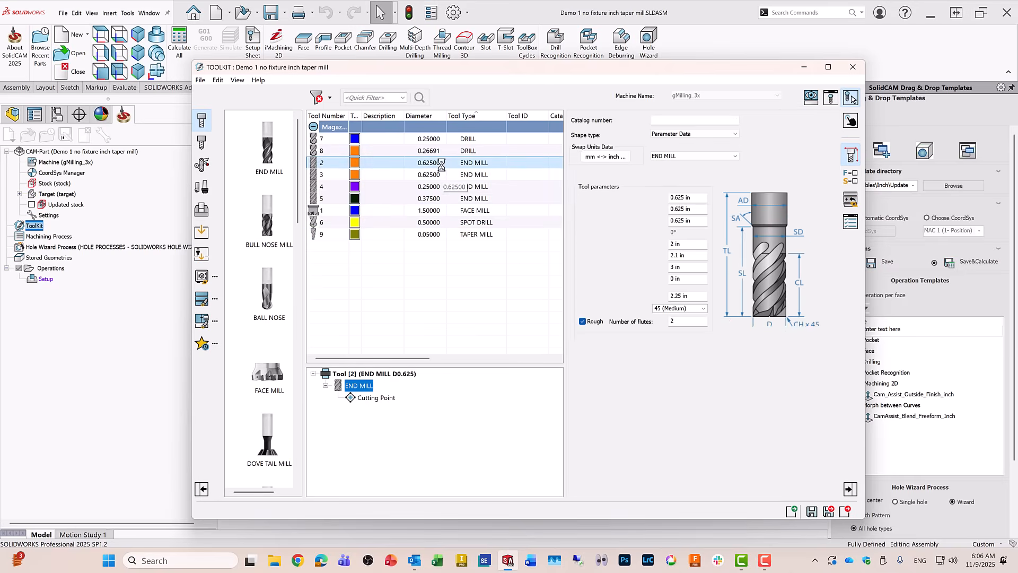
left_click(429, 234)
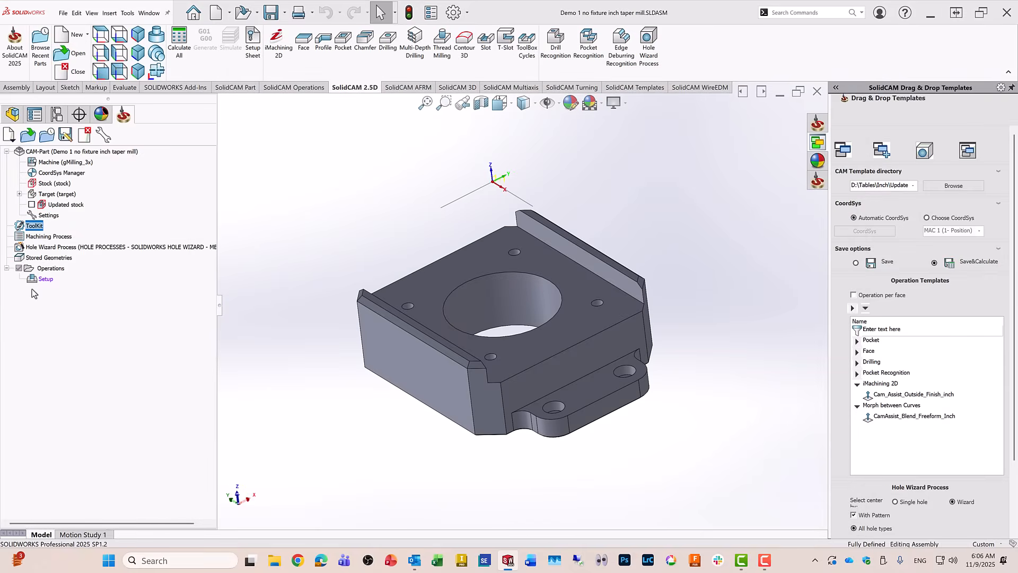
Bring up the Operations context menu containing Run CAM Assist
right_click(51, 268)
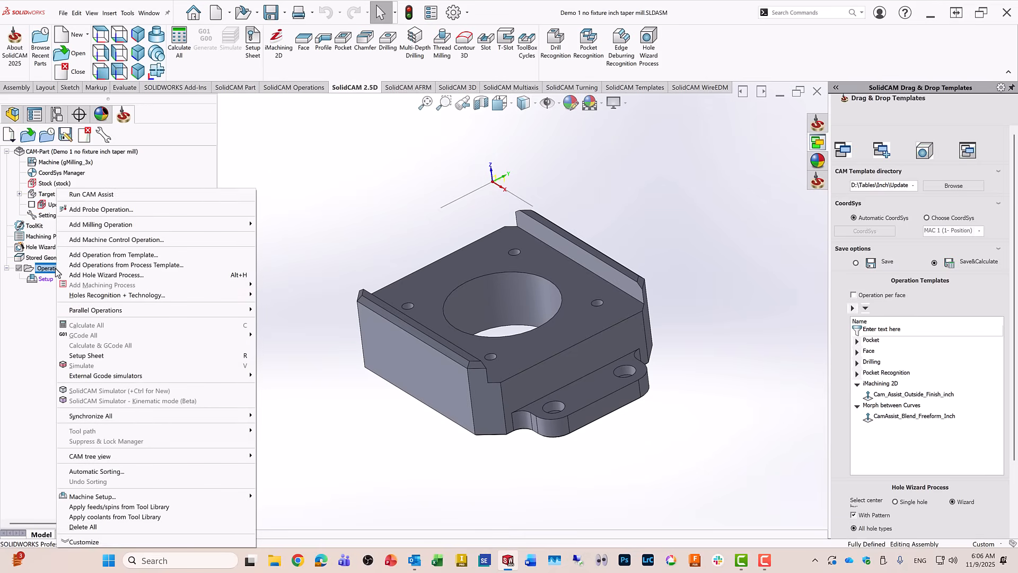
mouse_move(84, 194)
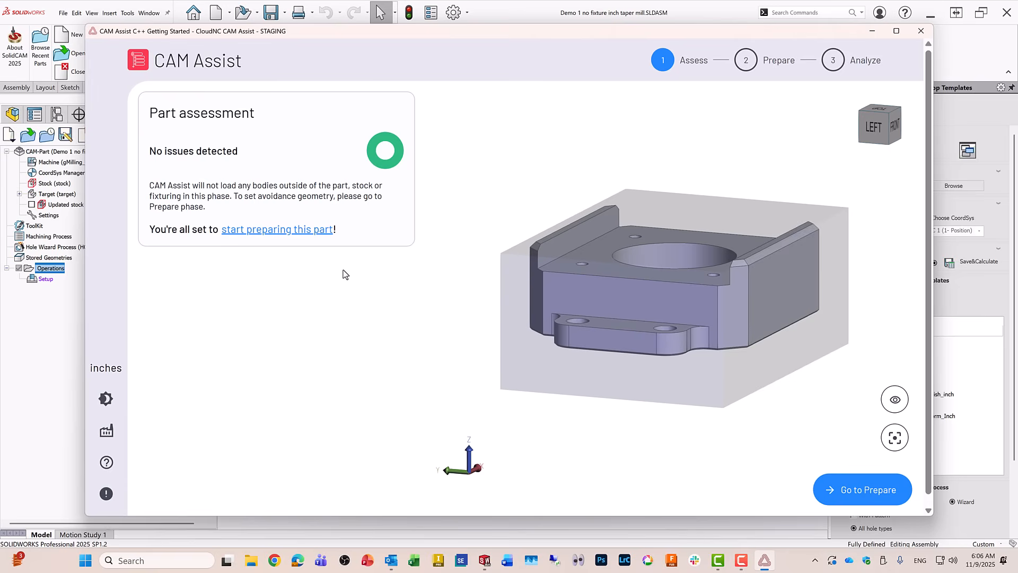
mouse_move(106, 377)
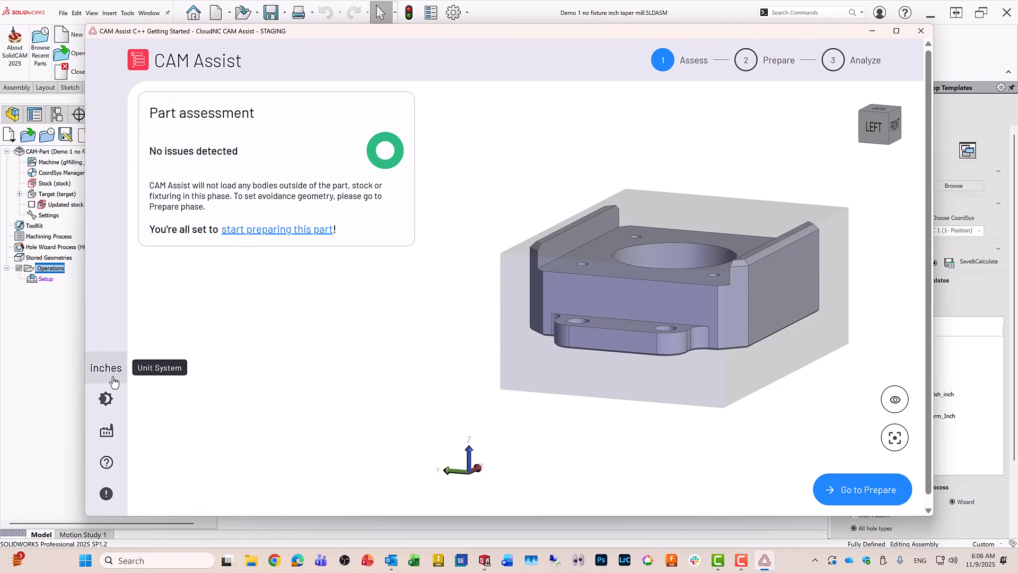
mouse_move(749, 448)
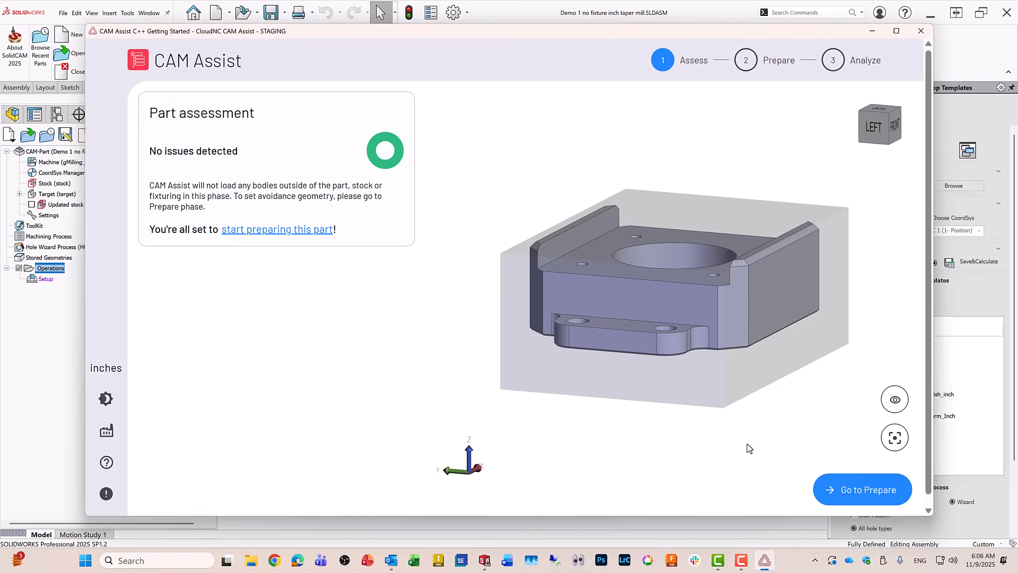
mouse_move(854, 494)
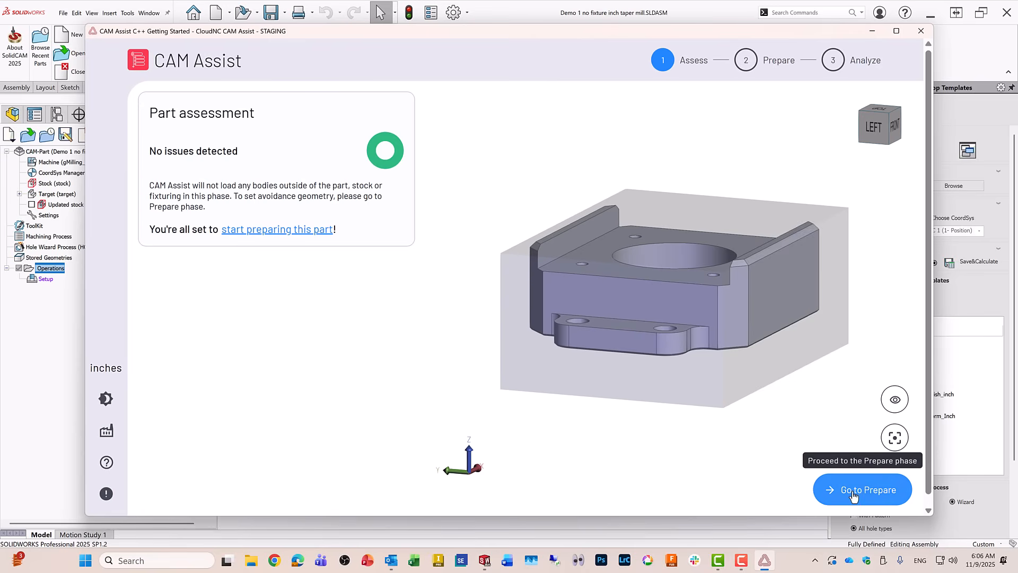
Enter Prepare with Advanced mode on and review the Tools, Roughing and Finishing tabs
left_click(862, 489)
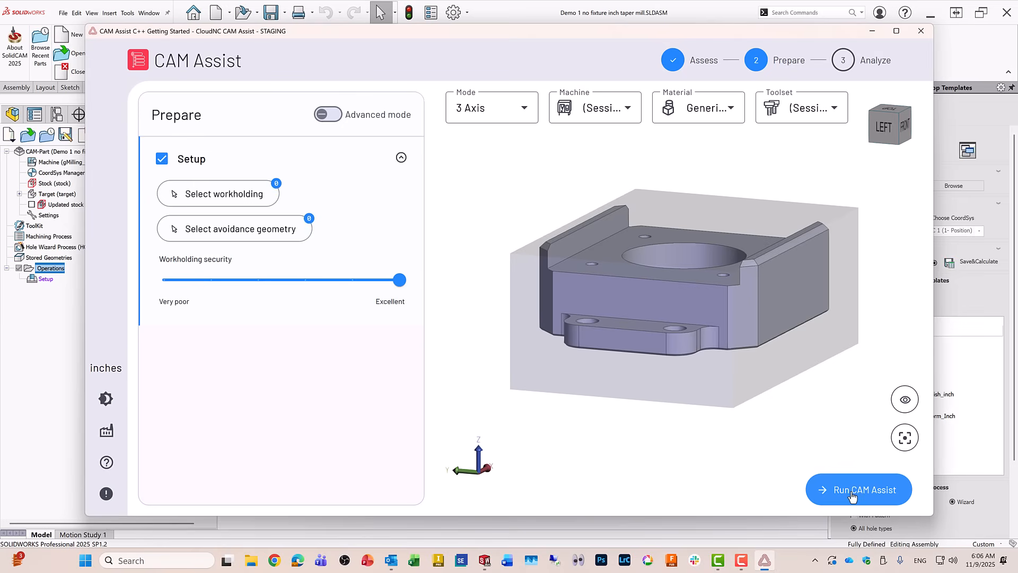
mouse_move(312, 383)
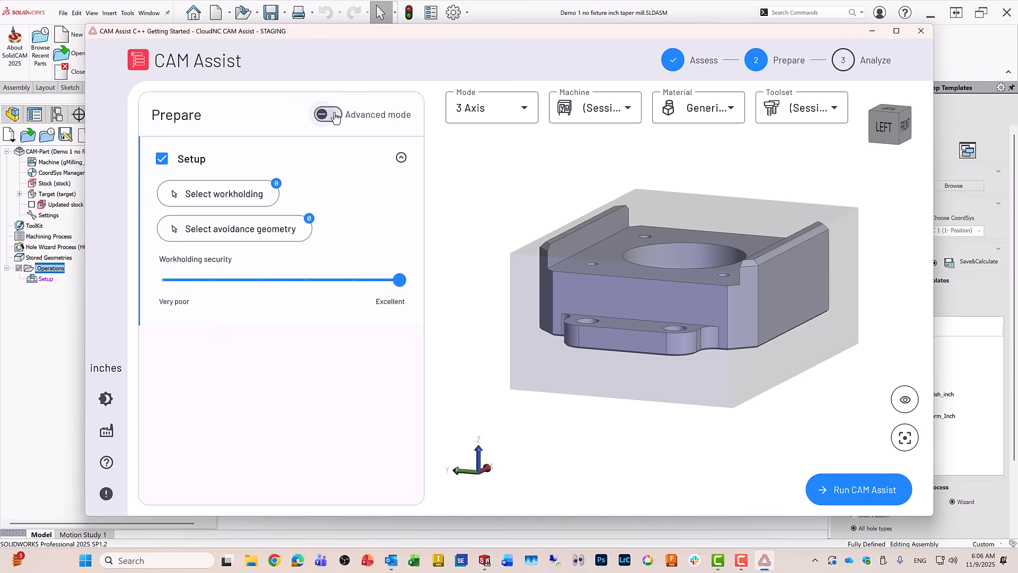
left_click(327, 115)
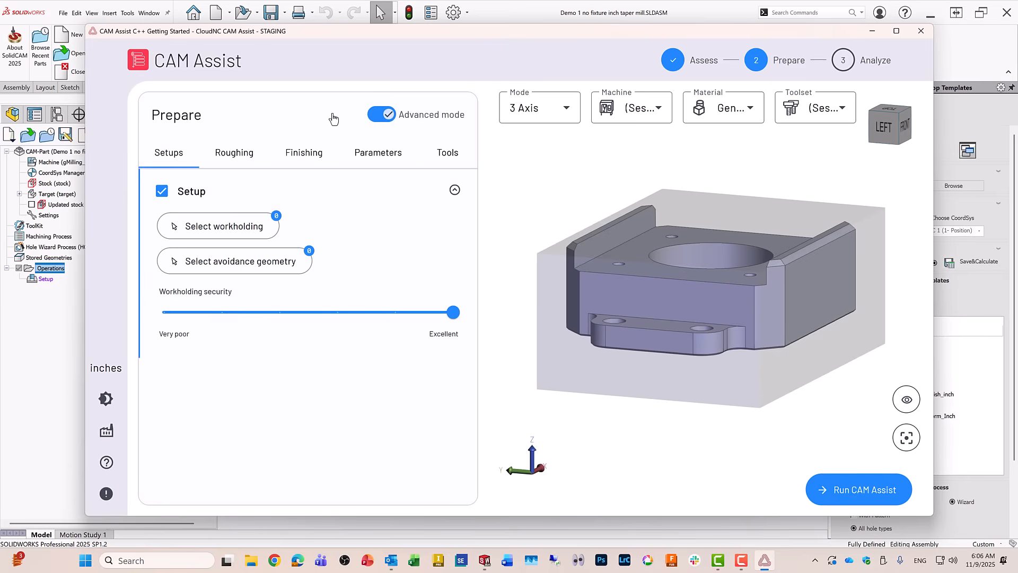
mouse_move(447, 156)
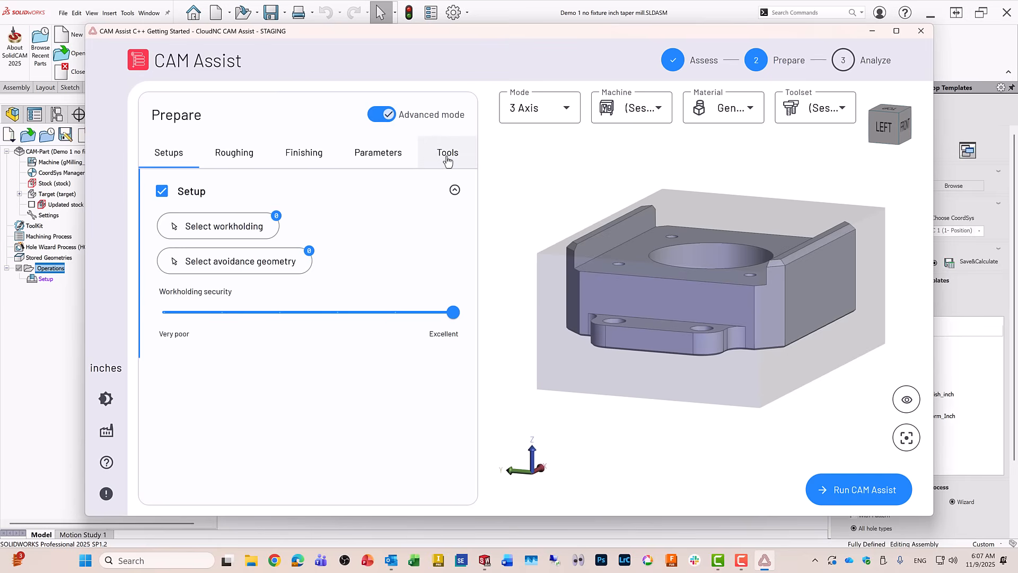
left_click(447, 153)
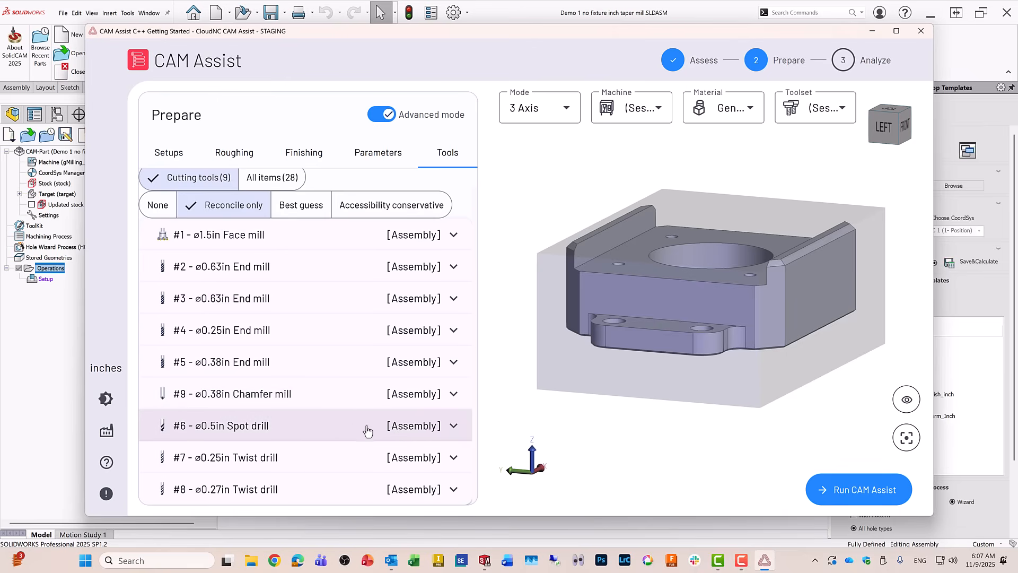
mouse_move(370, 441)
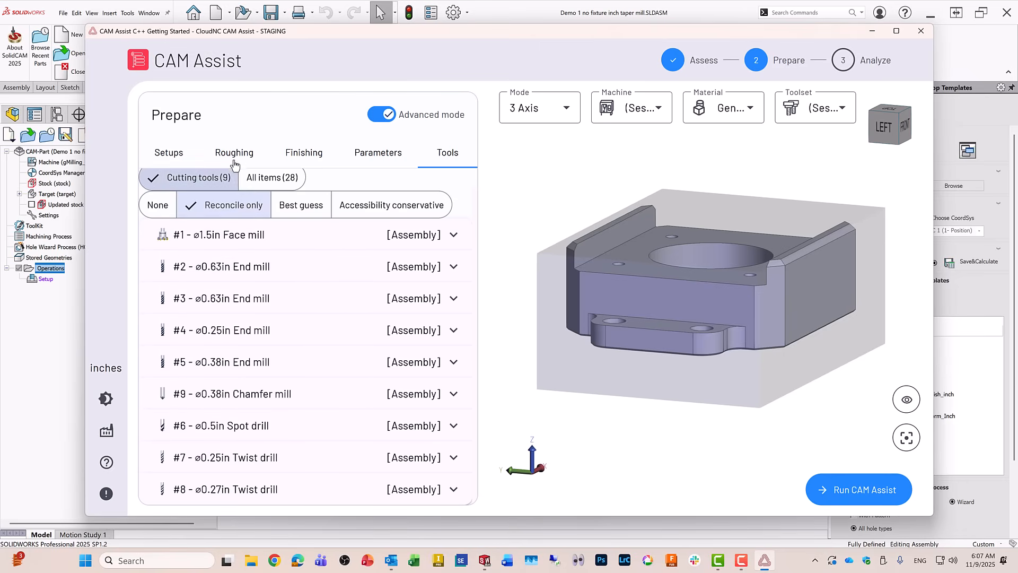
left_click(304, 153)
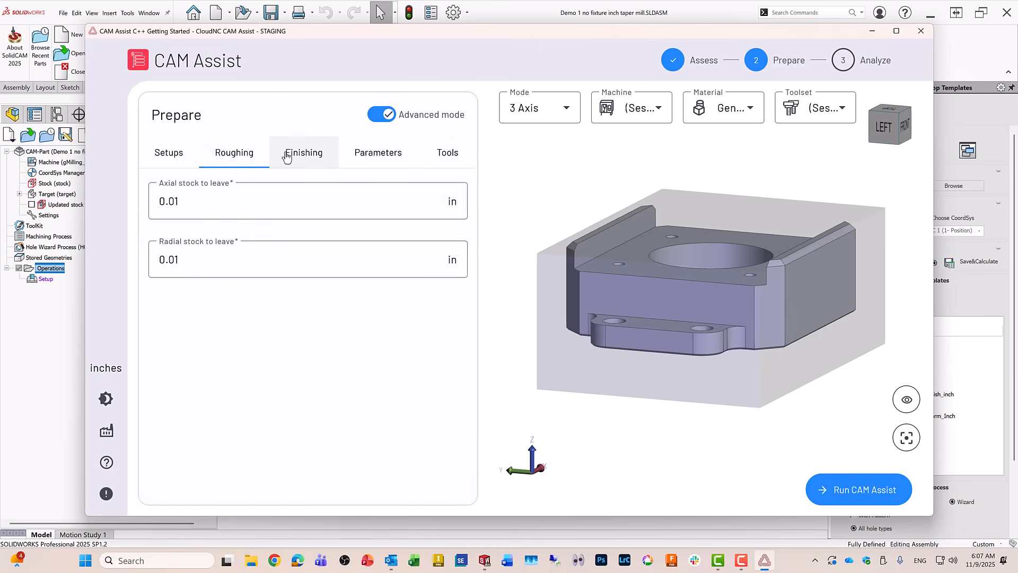
left_click(303, 152)
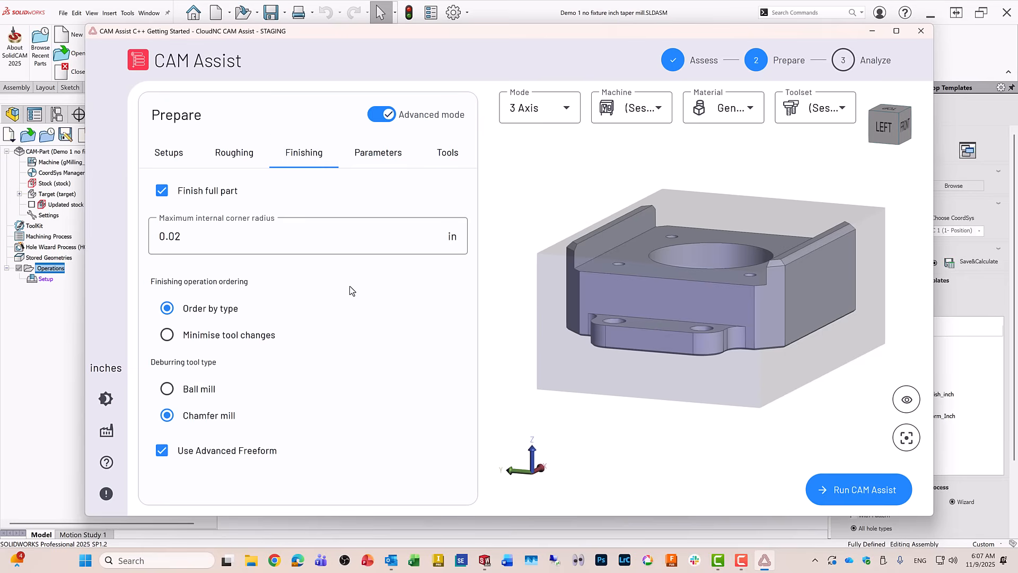
mouse_move(448, 153)
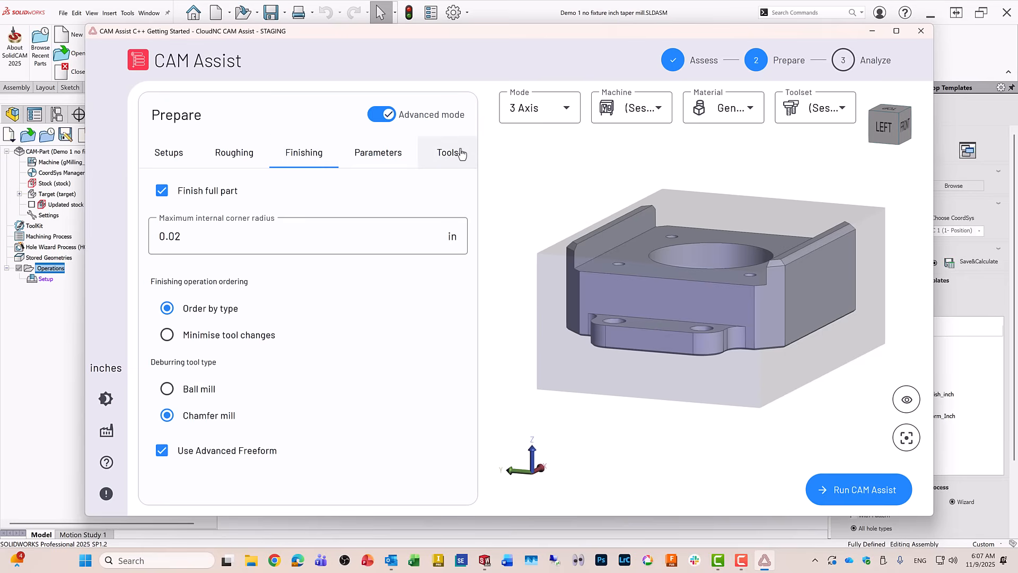
mouse_move(516, 133)
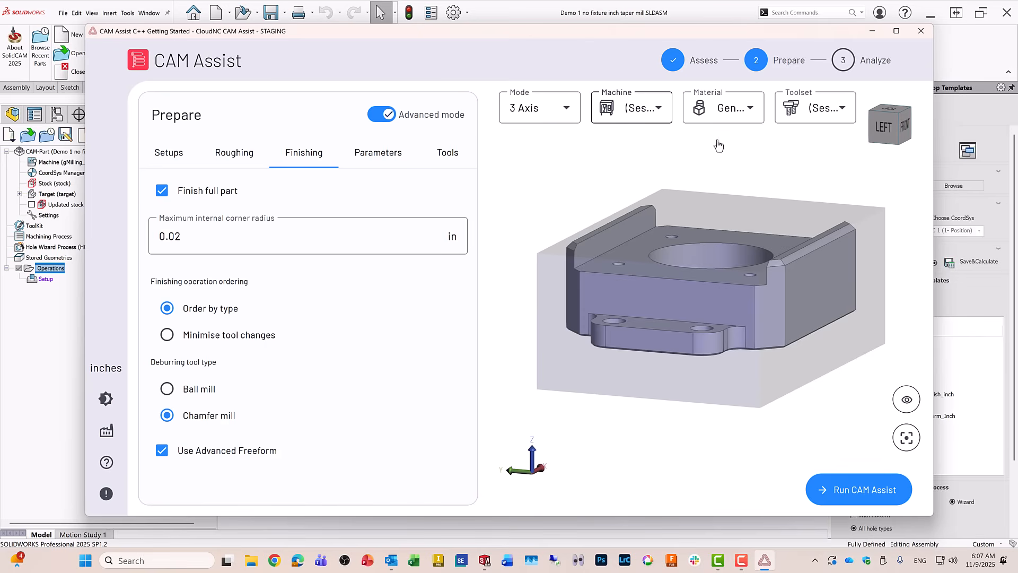
mouse_move(448, 152)
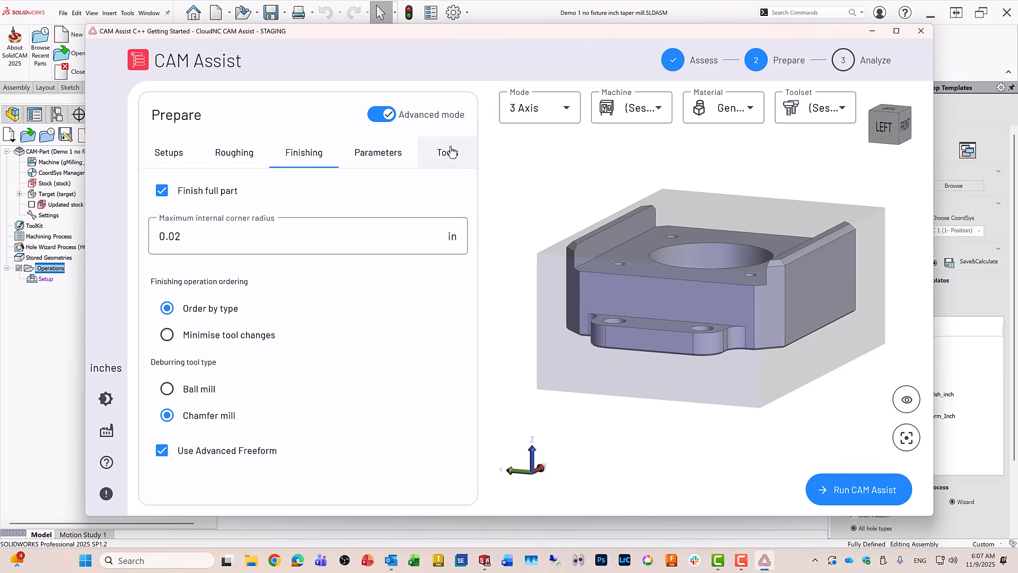
mouse_move(851, 407)
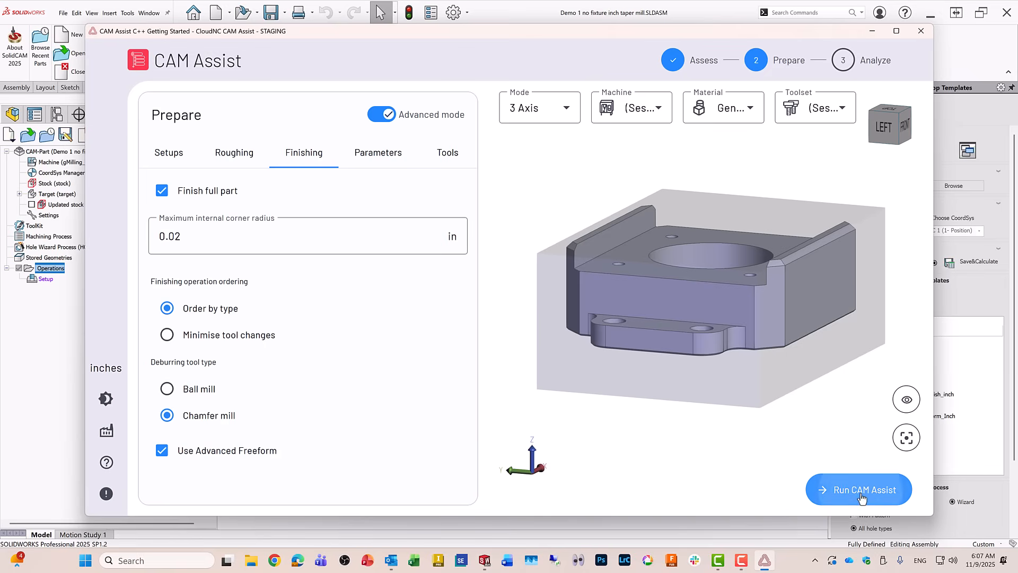
Run CAM Assist to produce the machinability analysis with one unmachinable surface flagged
left_click(857, 489)
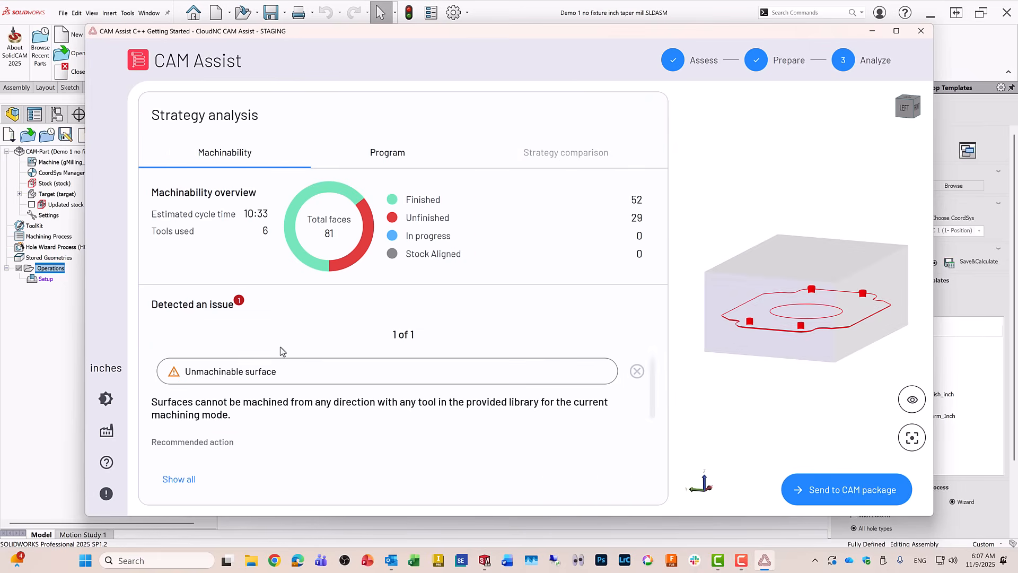
mouse_move(753, 359)
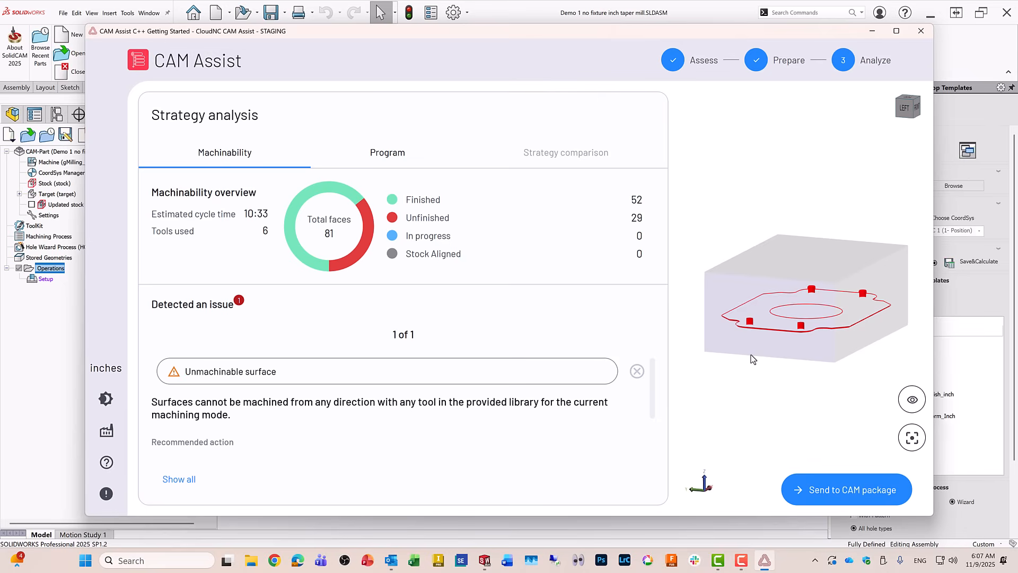
mouse_move(377, 351)
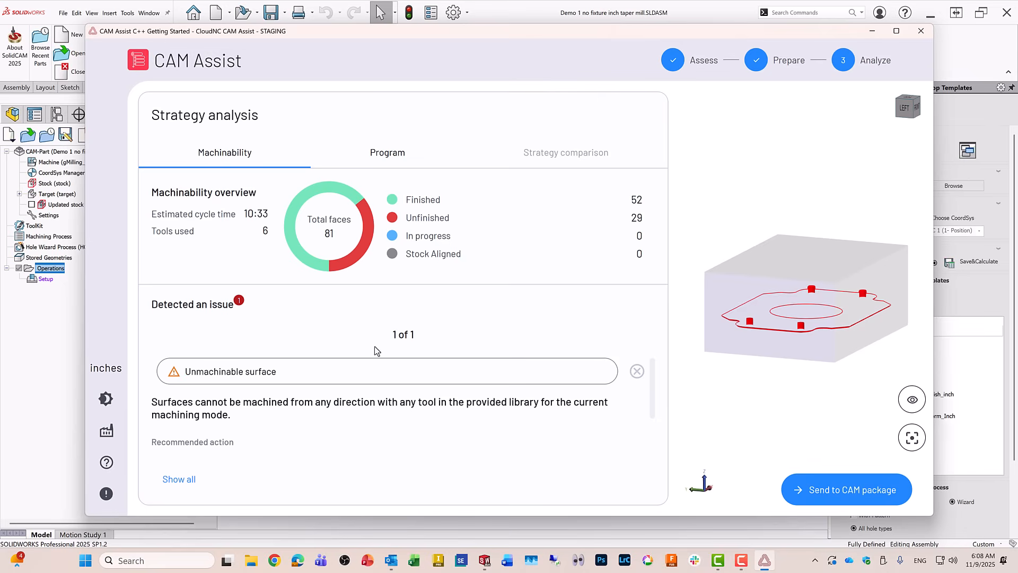
mouse_move(387, 156)
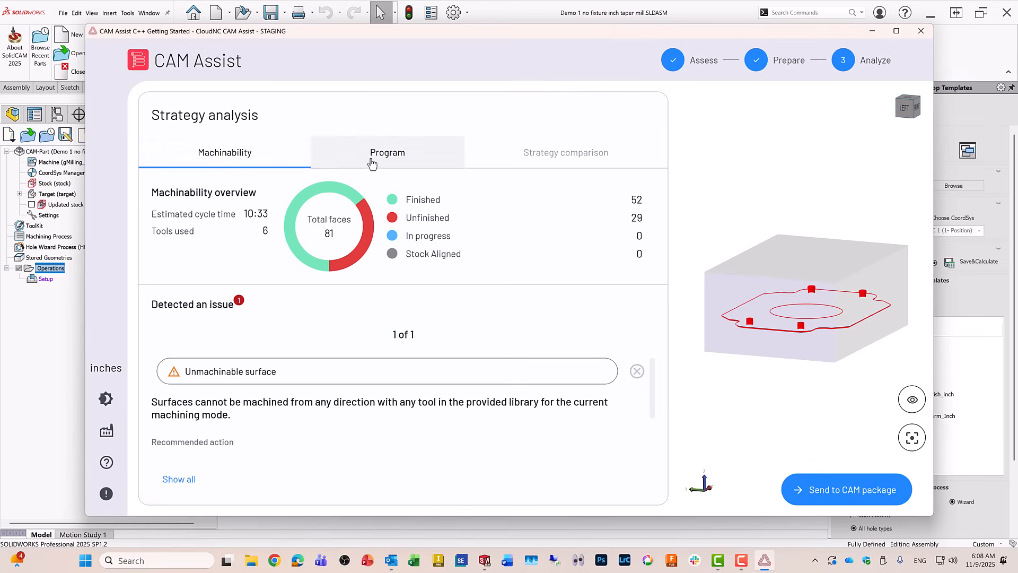
Scroll through the generated program's facing, roughing, holemaking, chamfer and deburring operations
left_click(387, 152)
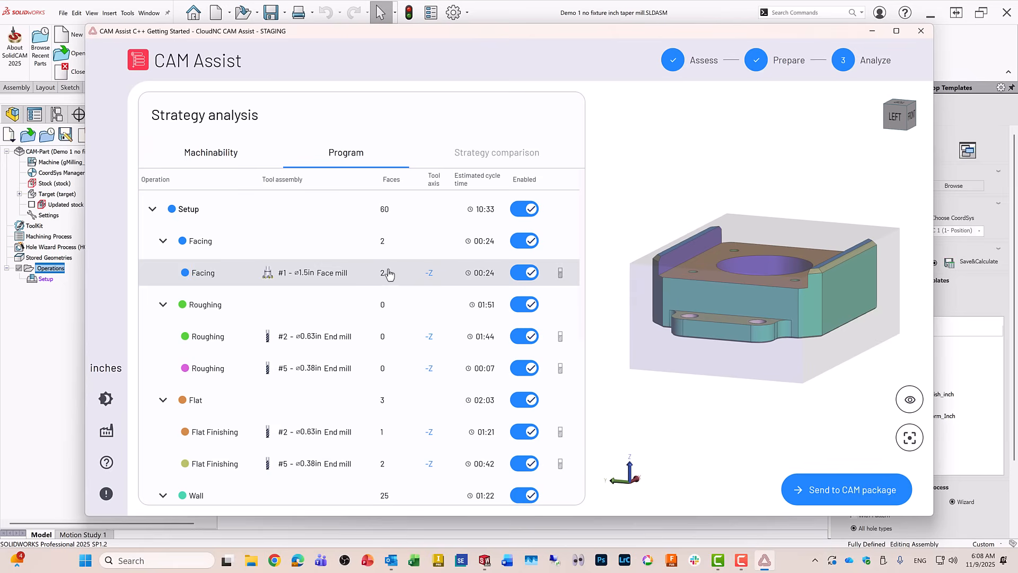
scroll("down", 3)
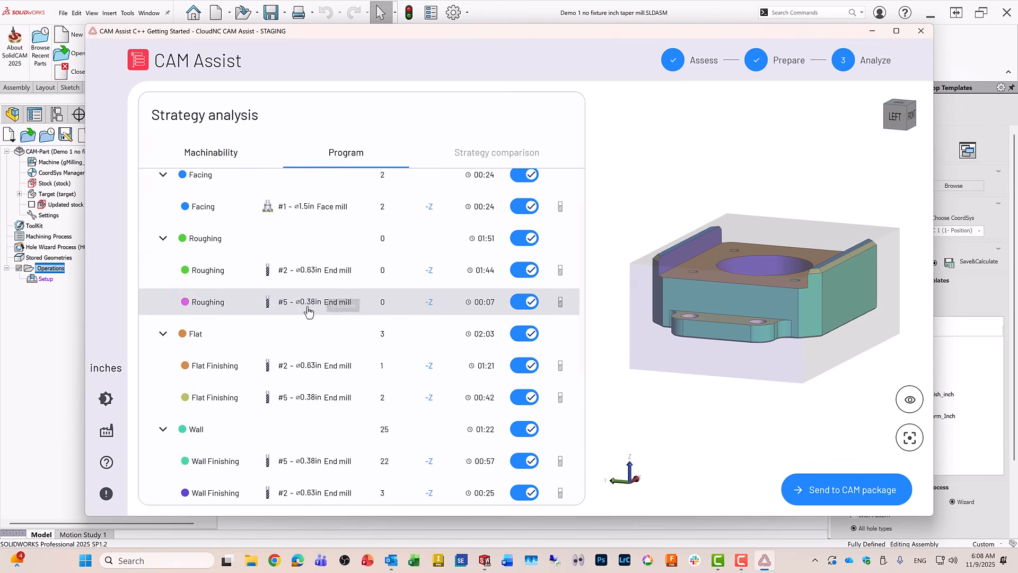
scroll("down", 3)
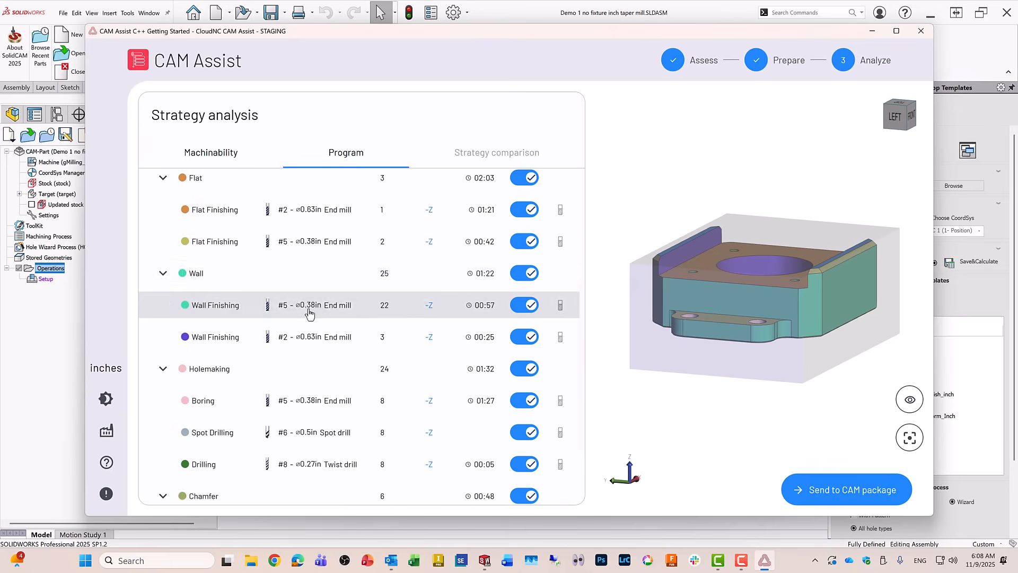
scroll("down", 3)
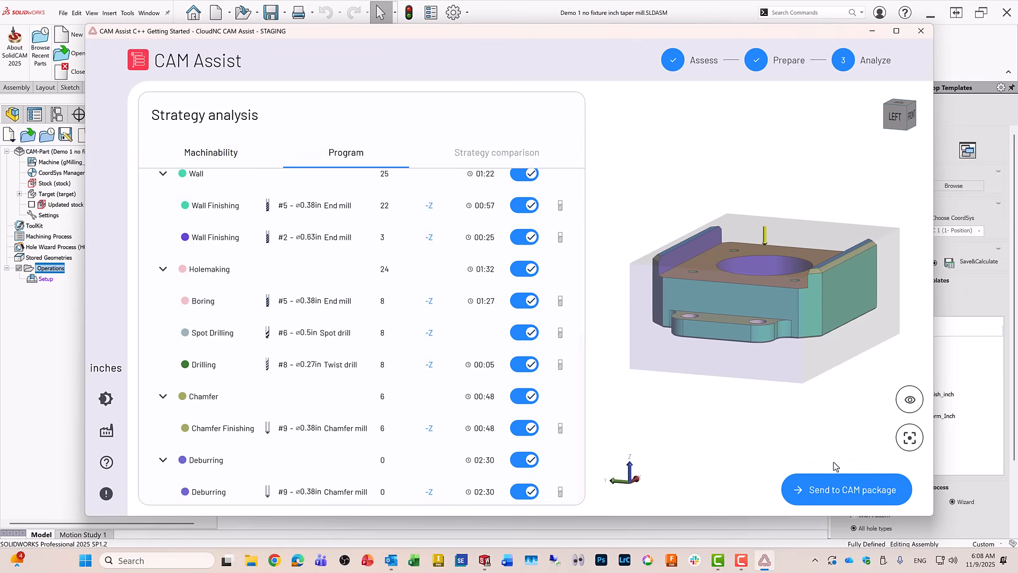
mouse_move(839, 492)
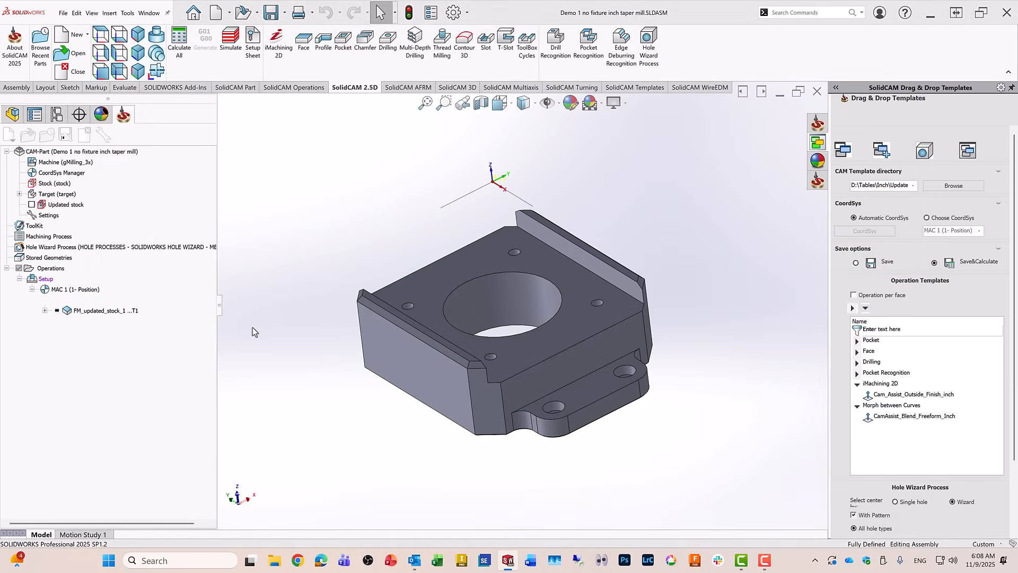
Inspect the transferred 3D roughing operation, then calculate toolpaths for all operations
left_click(44, 289)
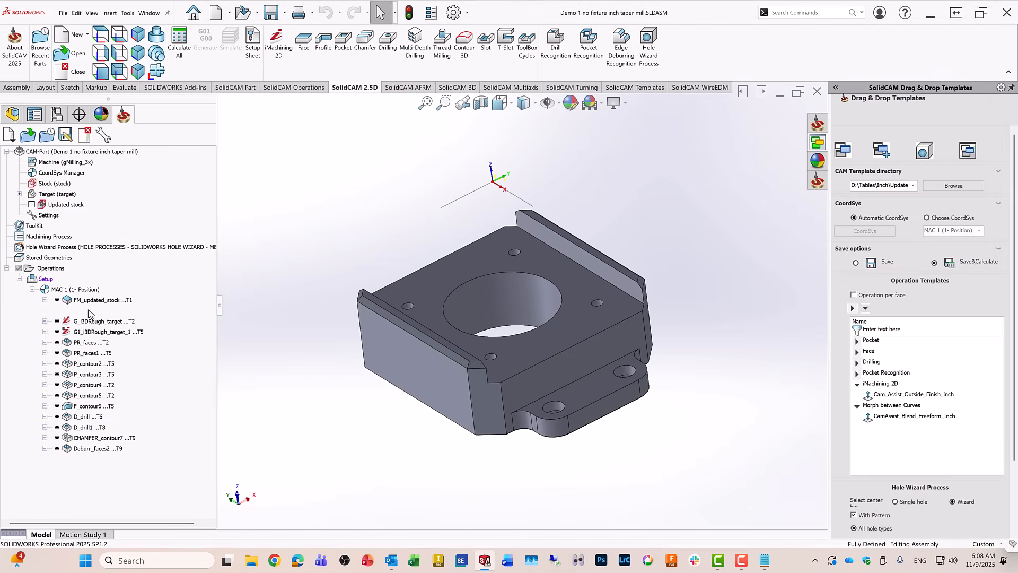
left_click(102, 321)
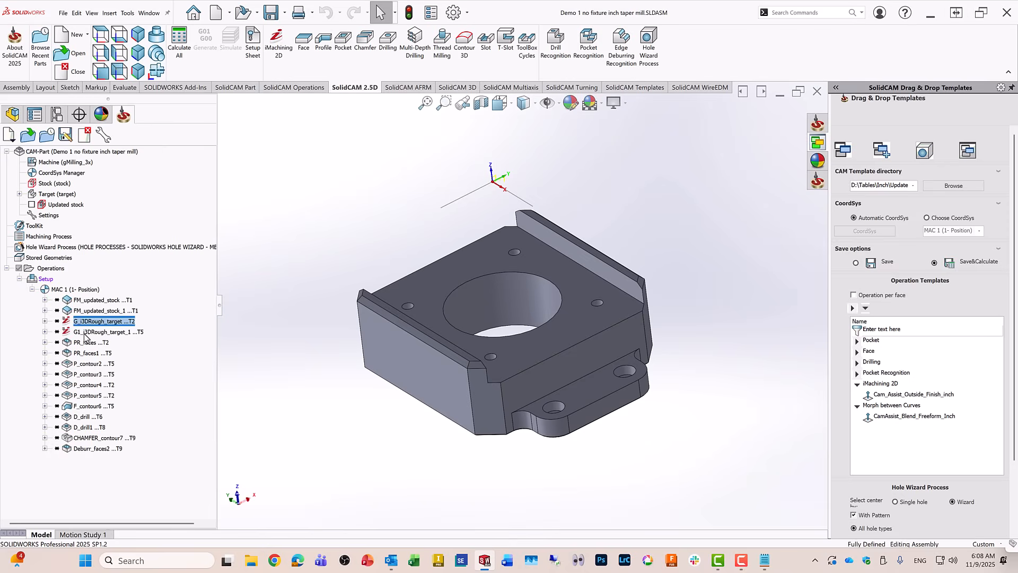
left_click(92, 342)
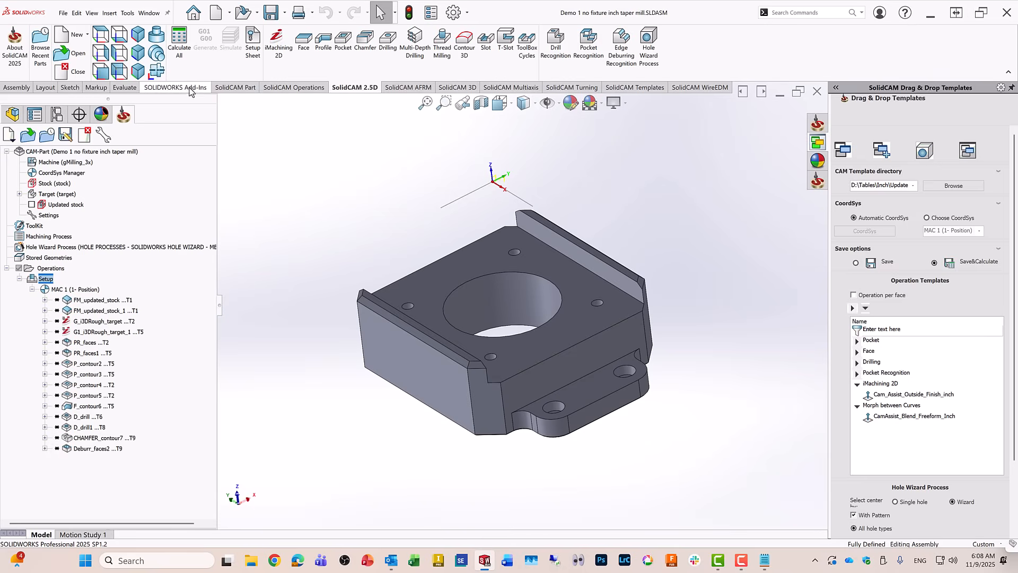
left_click(102, 299)
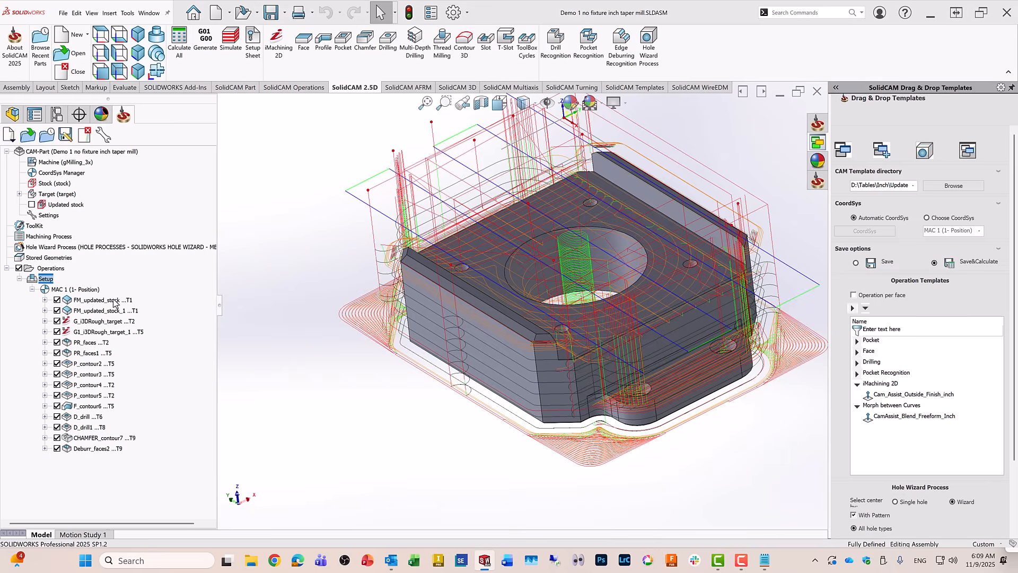
mouse_move(116, 343)
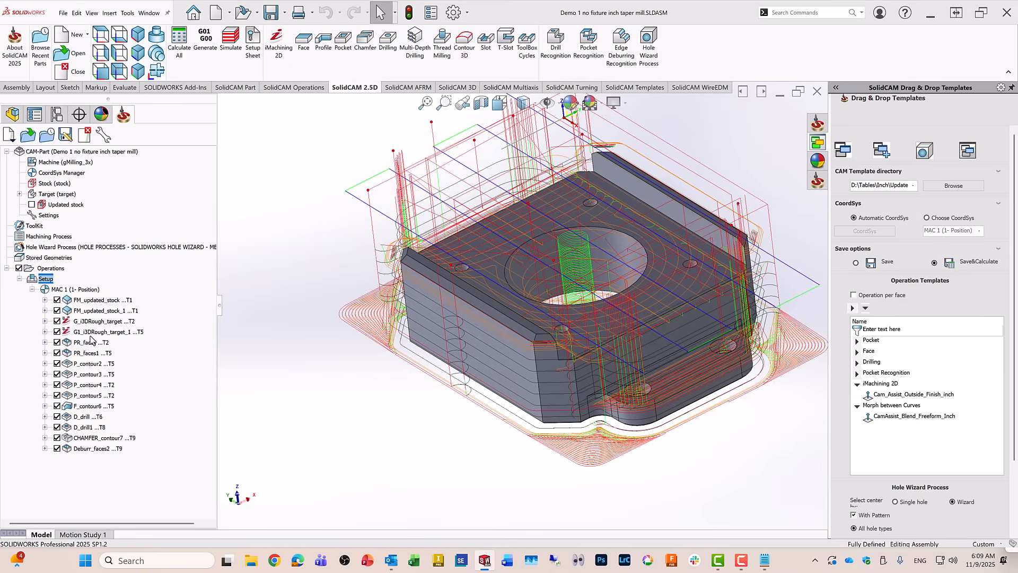
mouse_move(115, 339)
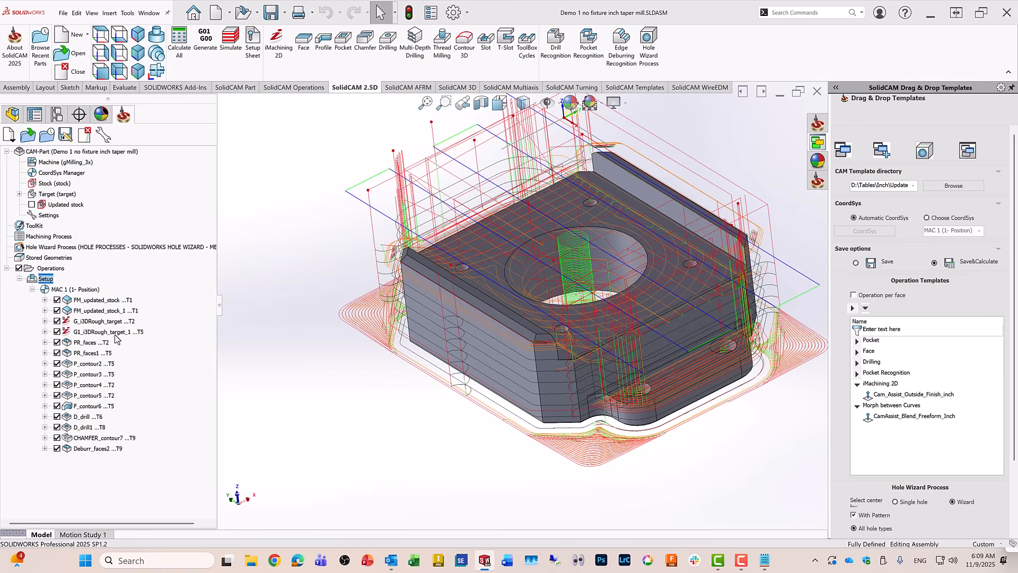
mouse_move(86, 347)
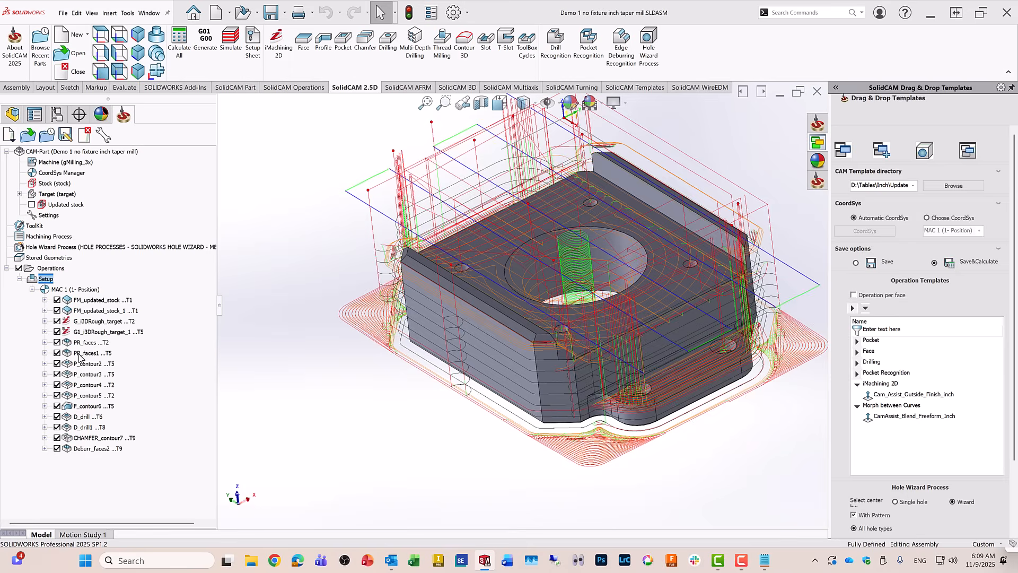
mouse_move(81, 359)
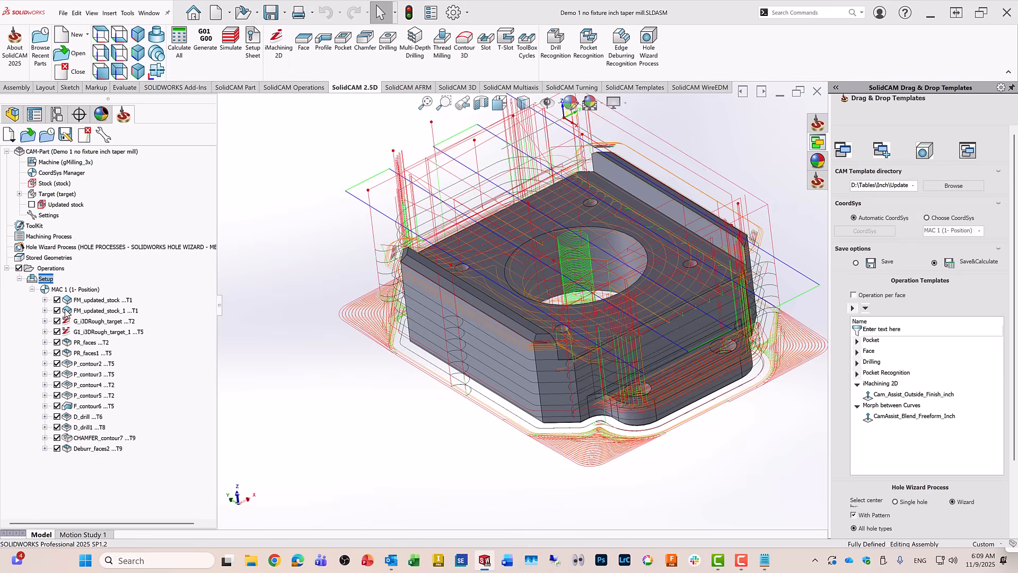
Select the whole Operations group and launch its machining simulation
left_click(50, 267)
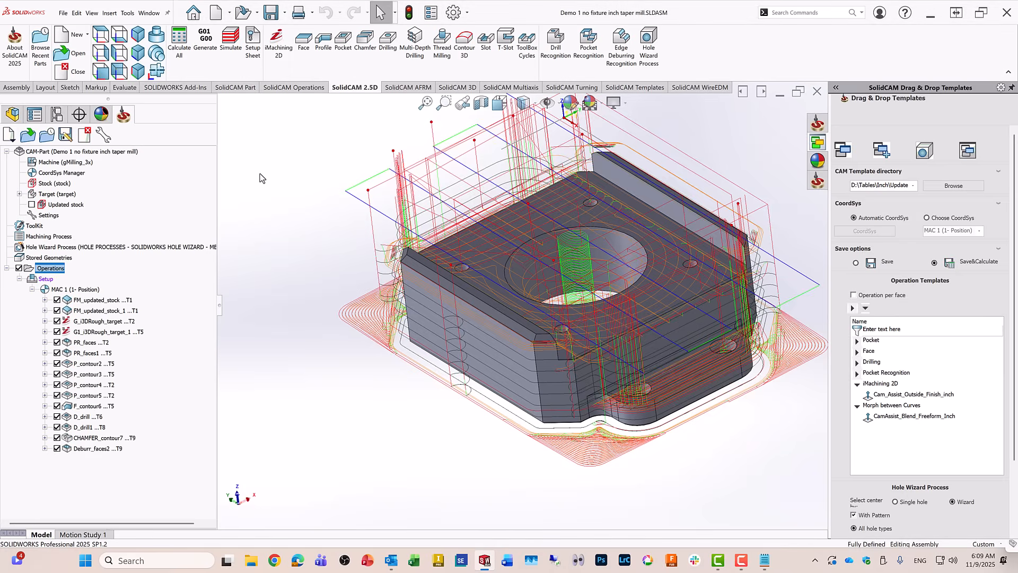
left_click(229, 36)
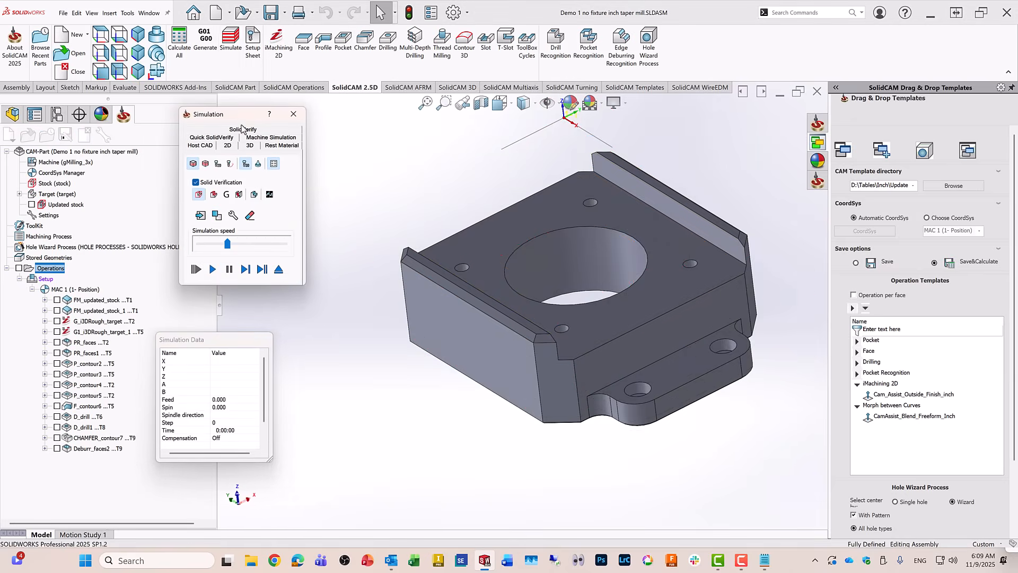
Step through the roughing cut in SolidVerify with simulation speed at maximum
left_click(270, 129)
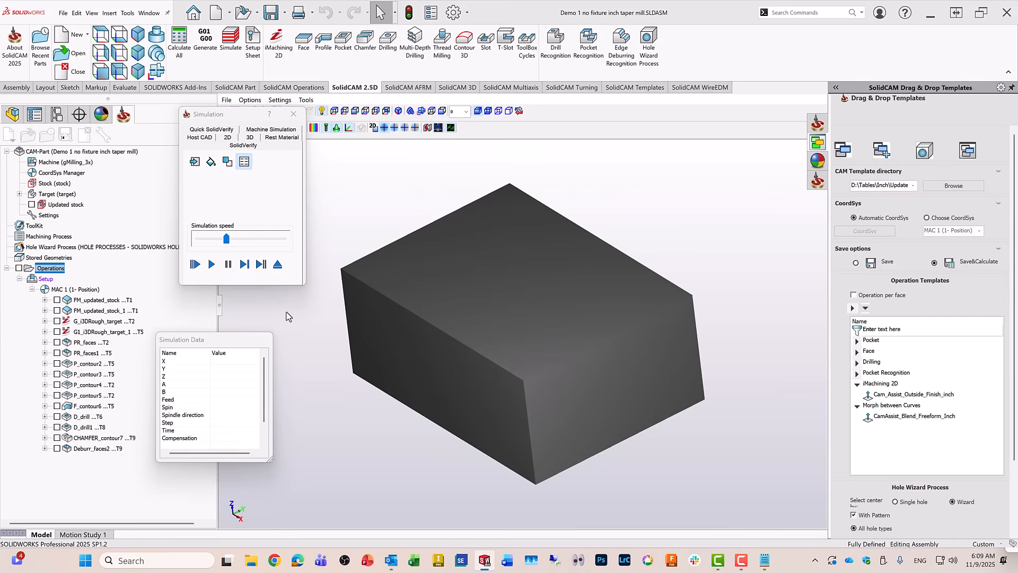
mouse_move(260, 263)
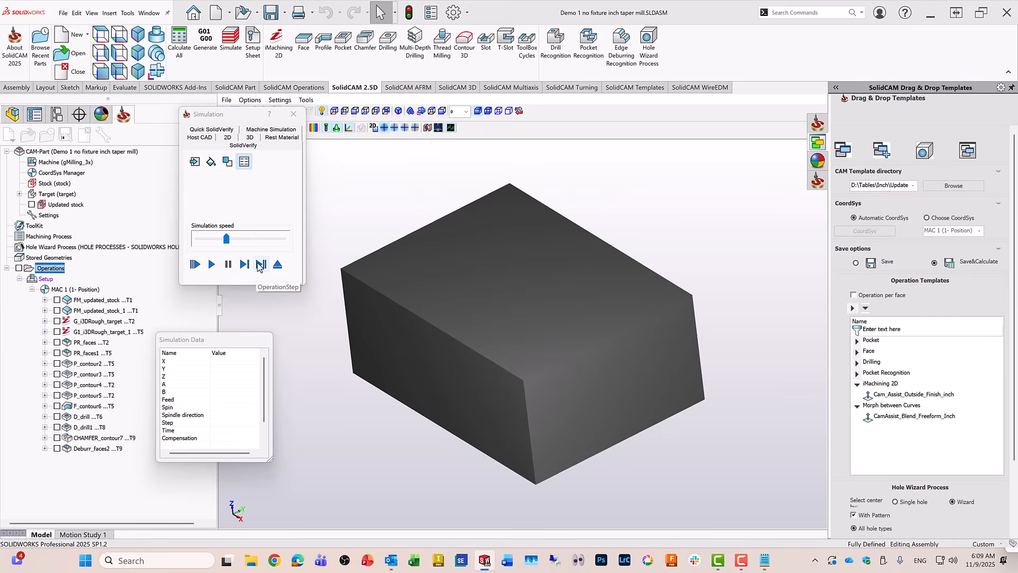
left_click(259, 264)
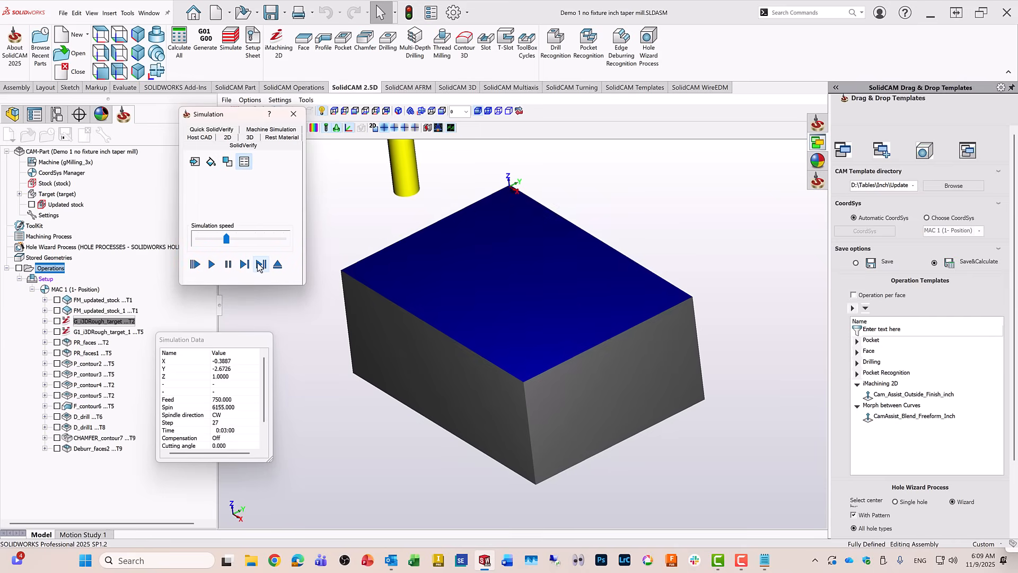
mouse_move(260, 263)
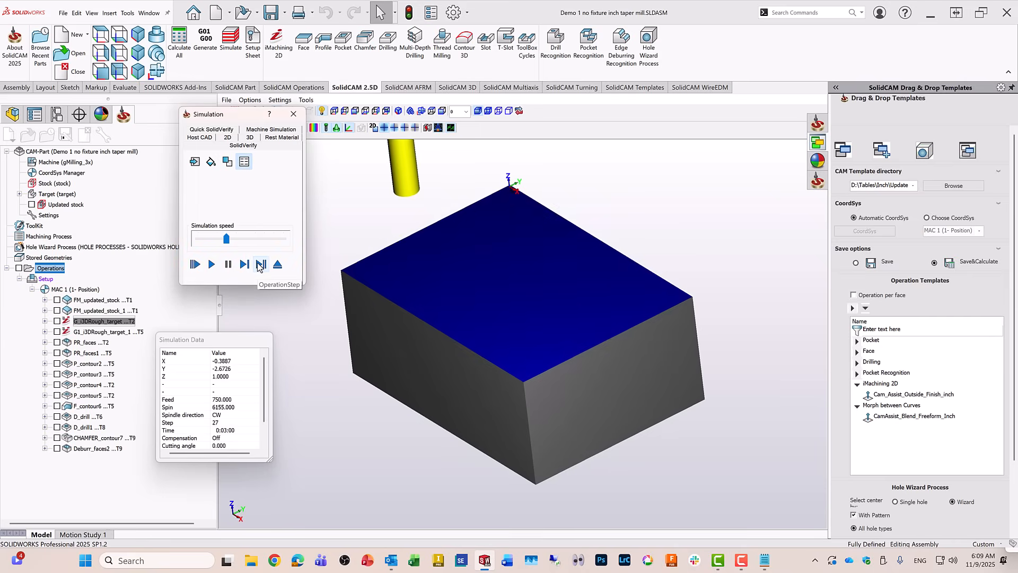
left_click(260, 263)
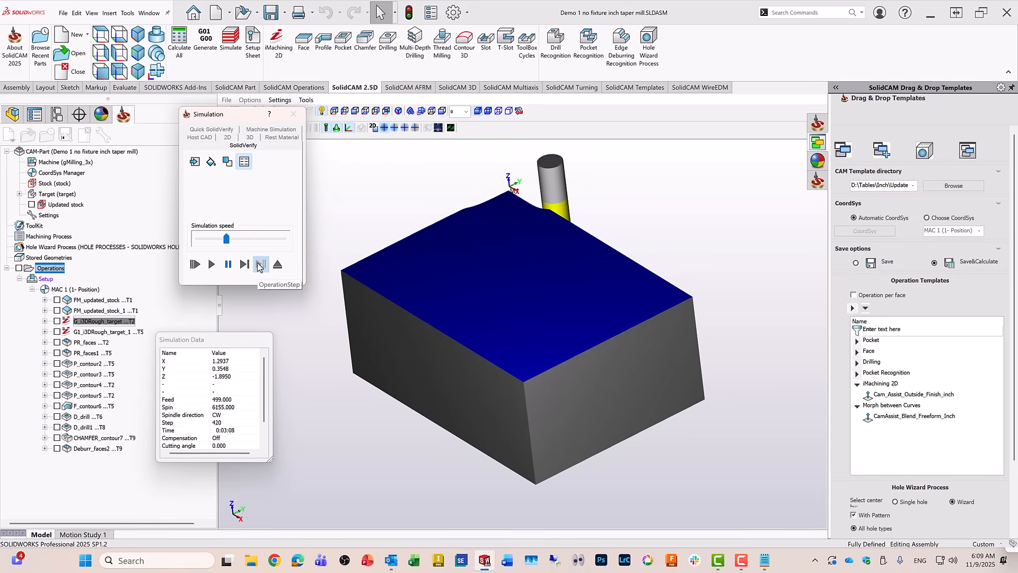
left_click(260, 263)
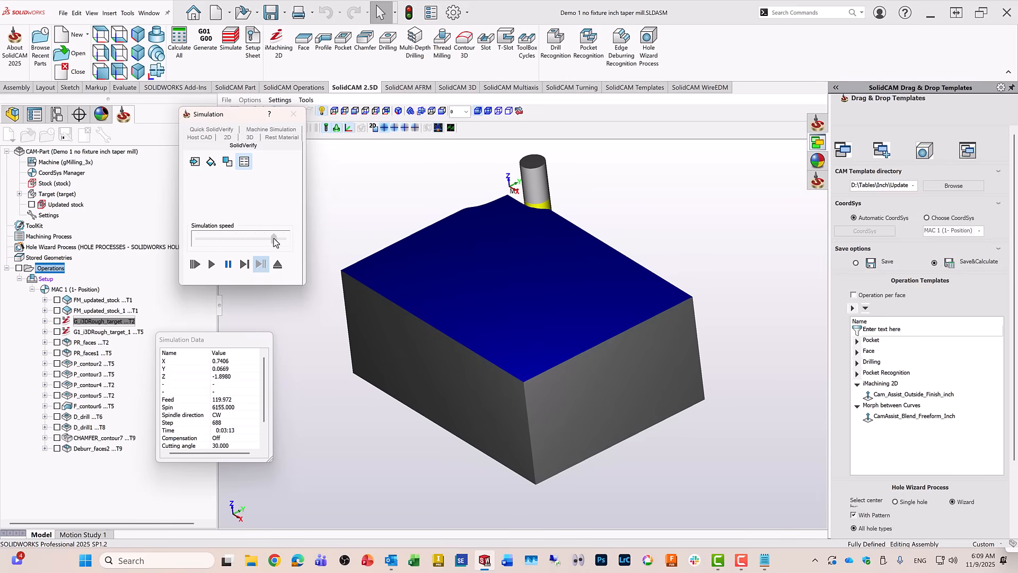
left_click(195, 264)
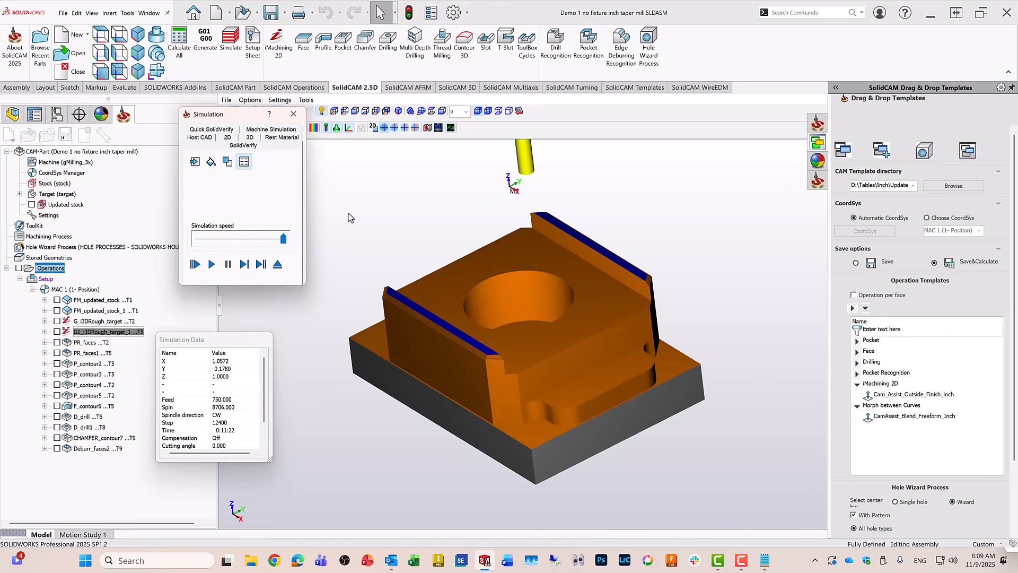
mouse_move(531, 301)
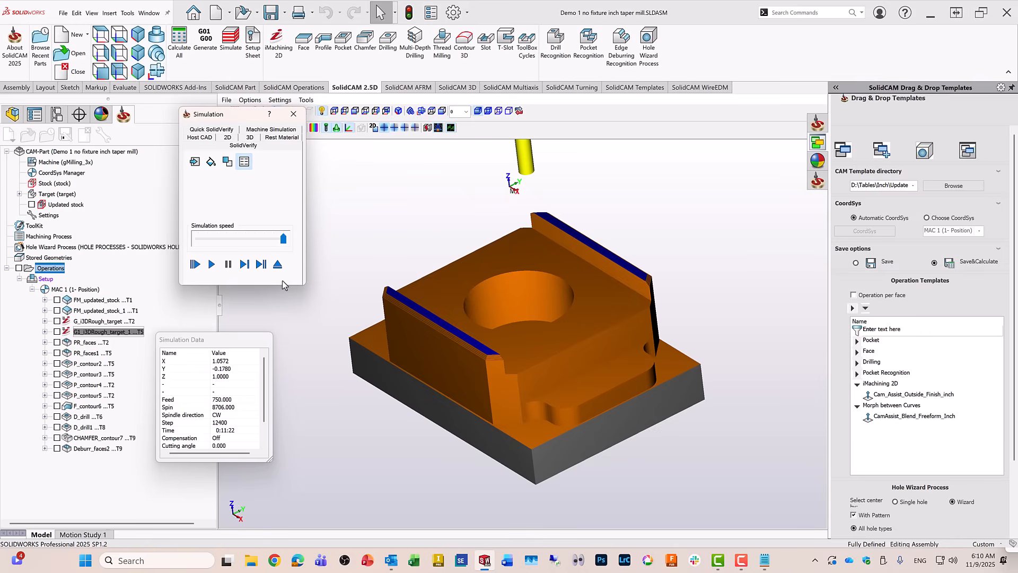
mouse_move(260, 263)
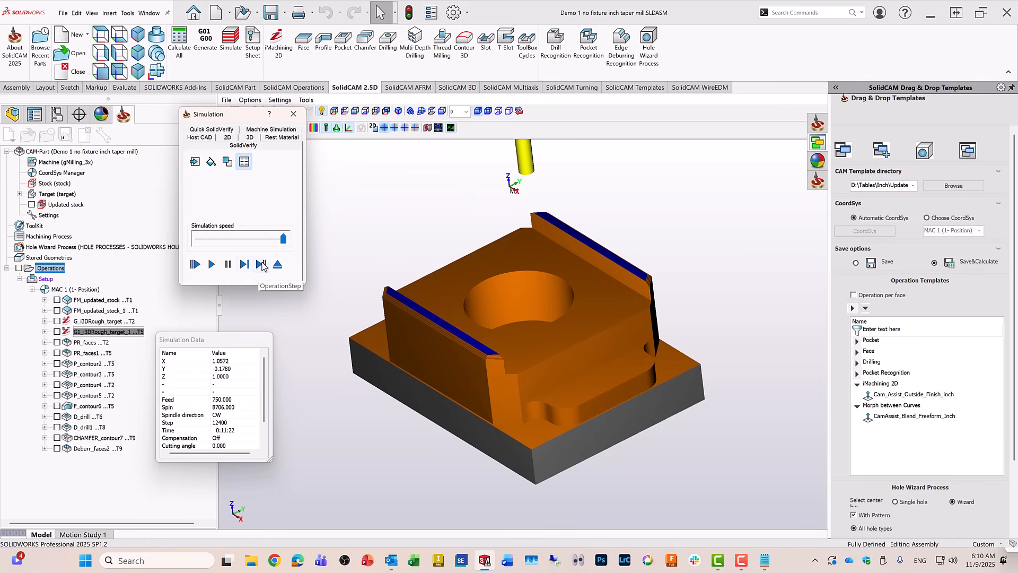
Step through PR_faces and PR_faces1 and start the P_contour2 cut
left_click(260, 263)
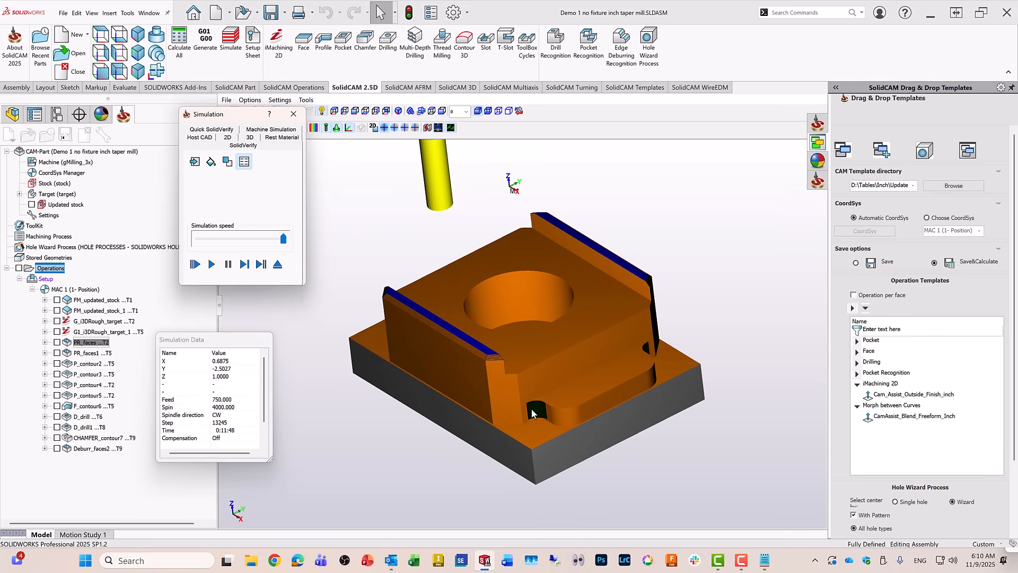
mouse_move(229, 341)
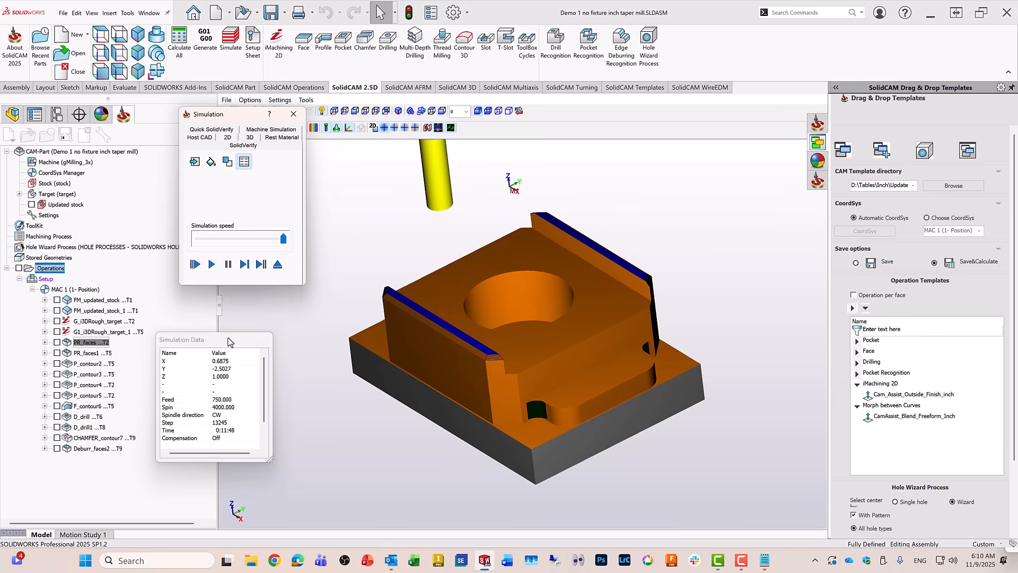
mouse_move(251, 282)
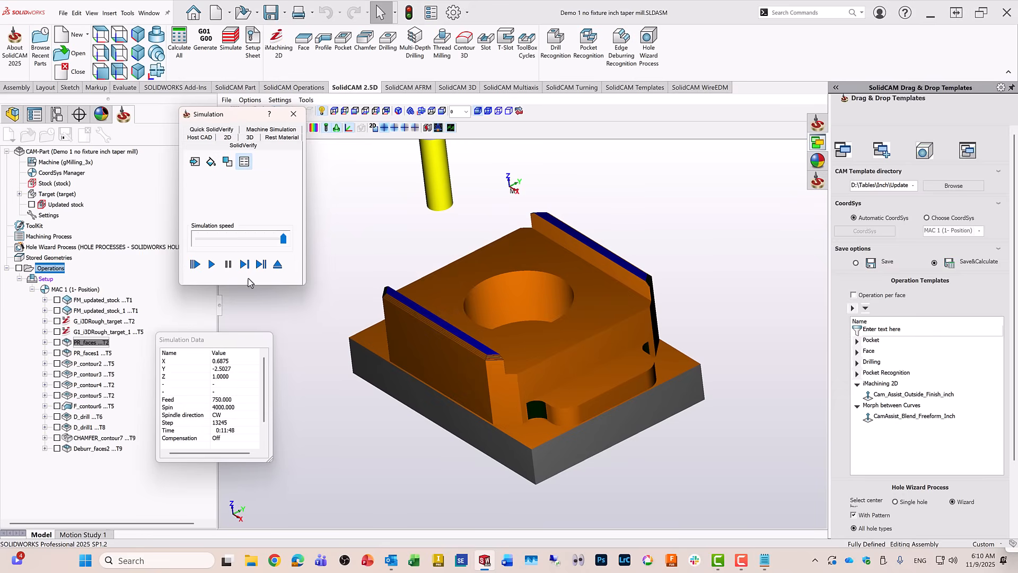
mouse_move(260, 264)
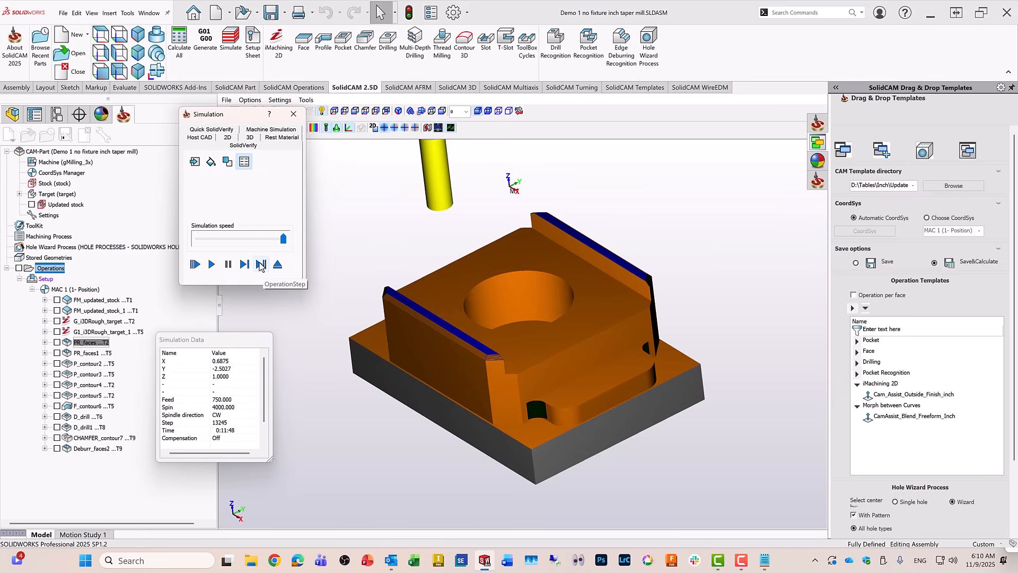
left_click(259, 264)
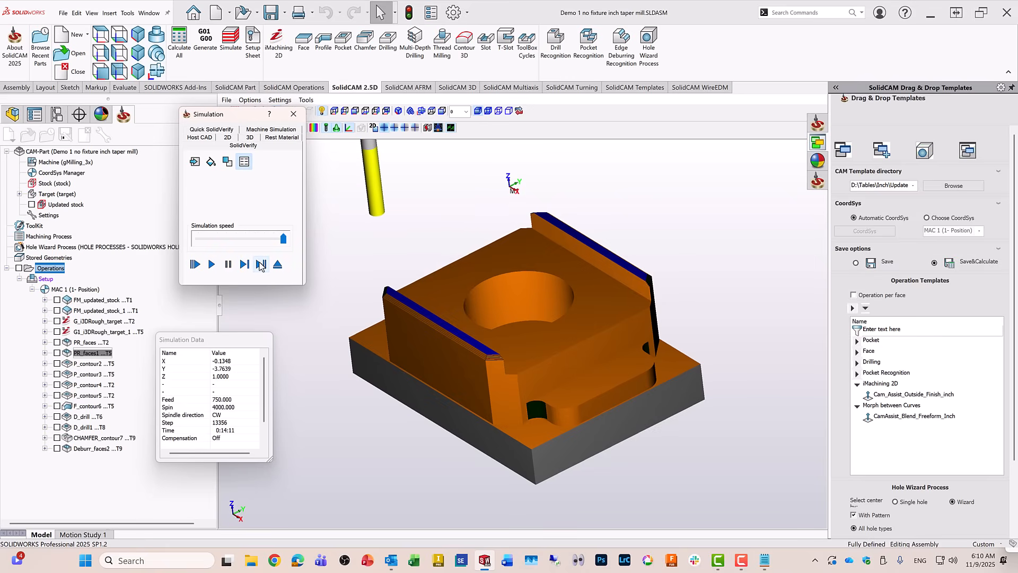
left_click(260, 264)
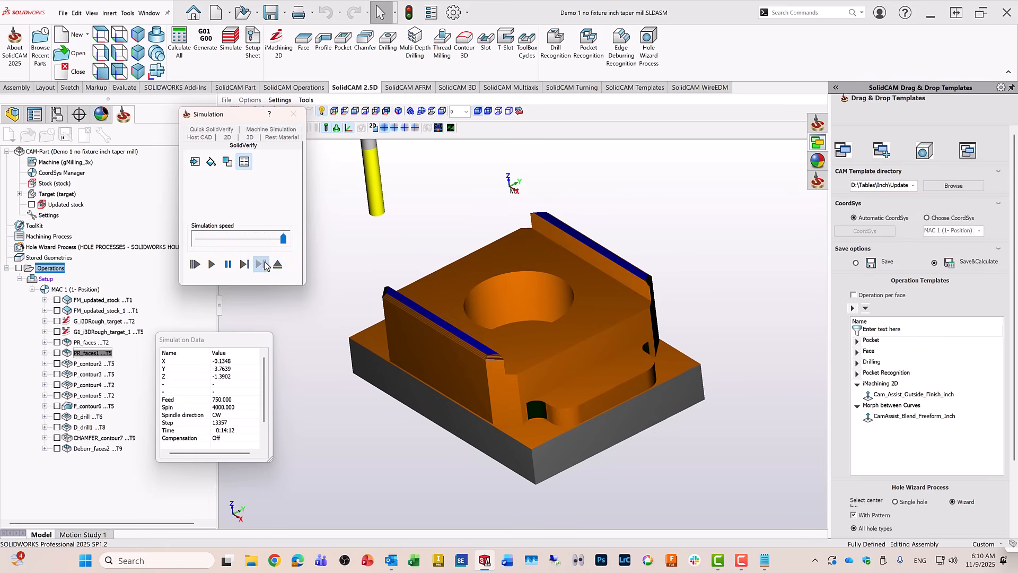
left_click(260, 264)
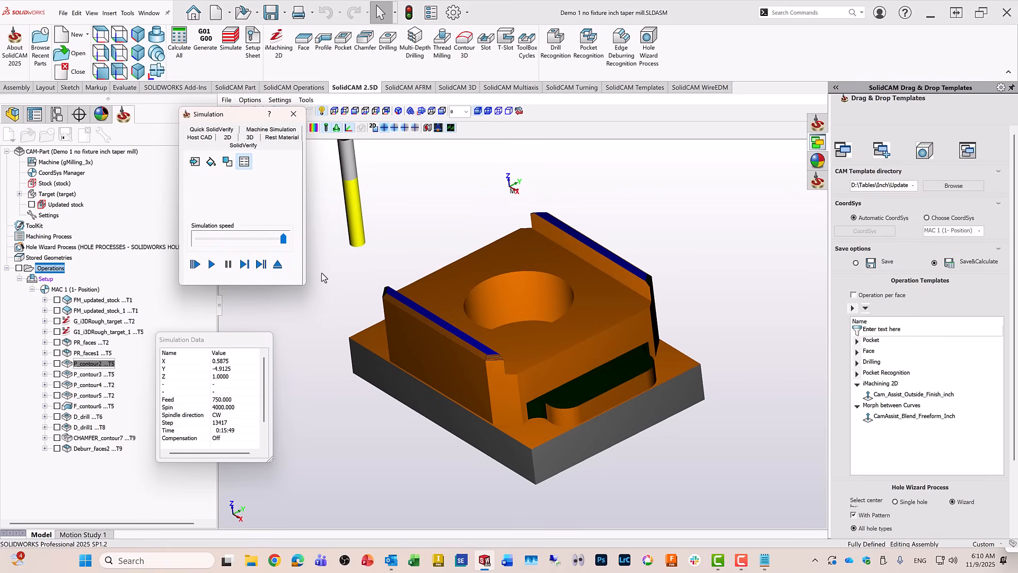
Step SolidVerify through the remaining contour cuts and both drilling operations, then play to the end
left_click(260, 263)
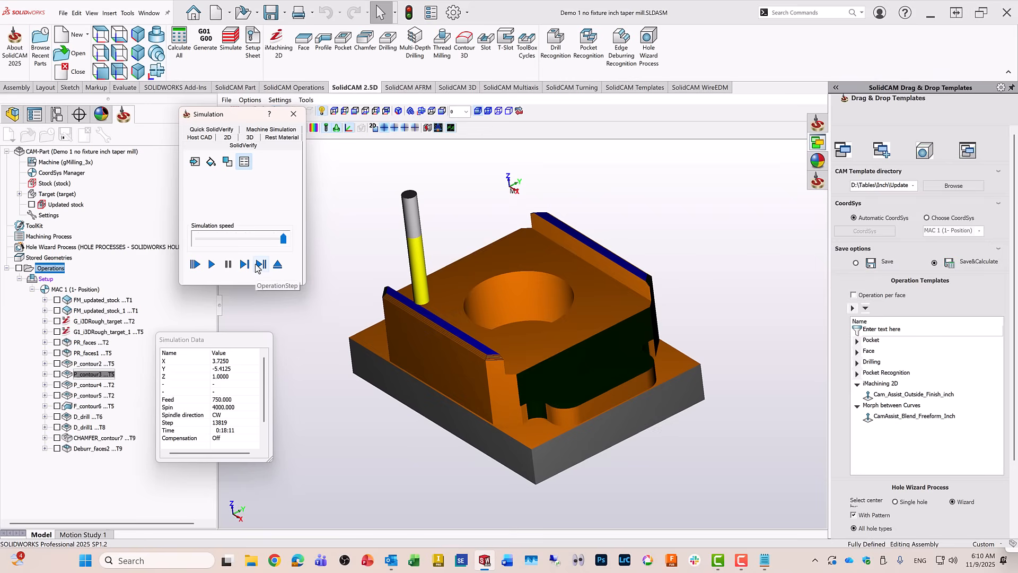
left_click(260, 264)
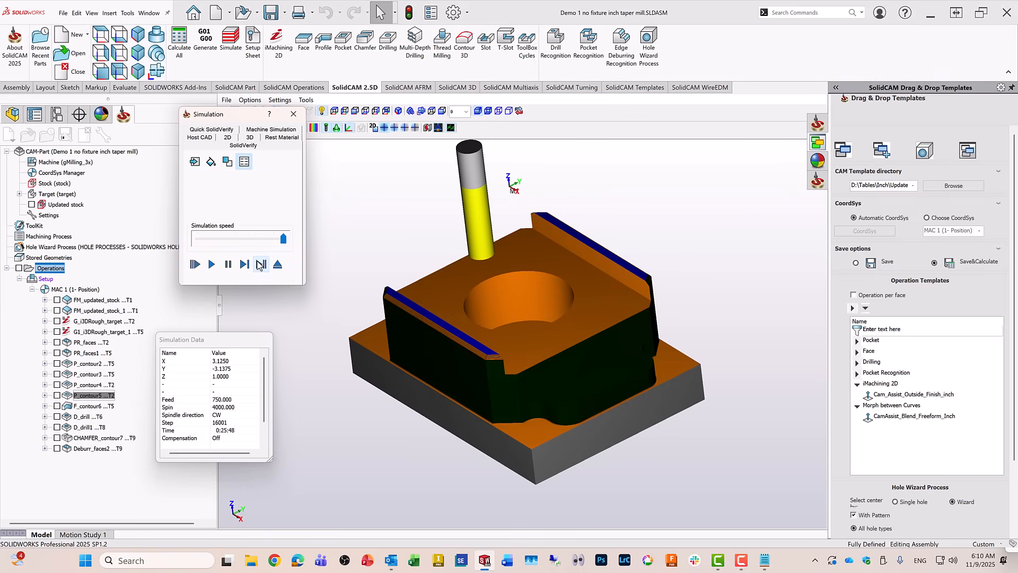
left_click(260, 264)
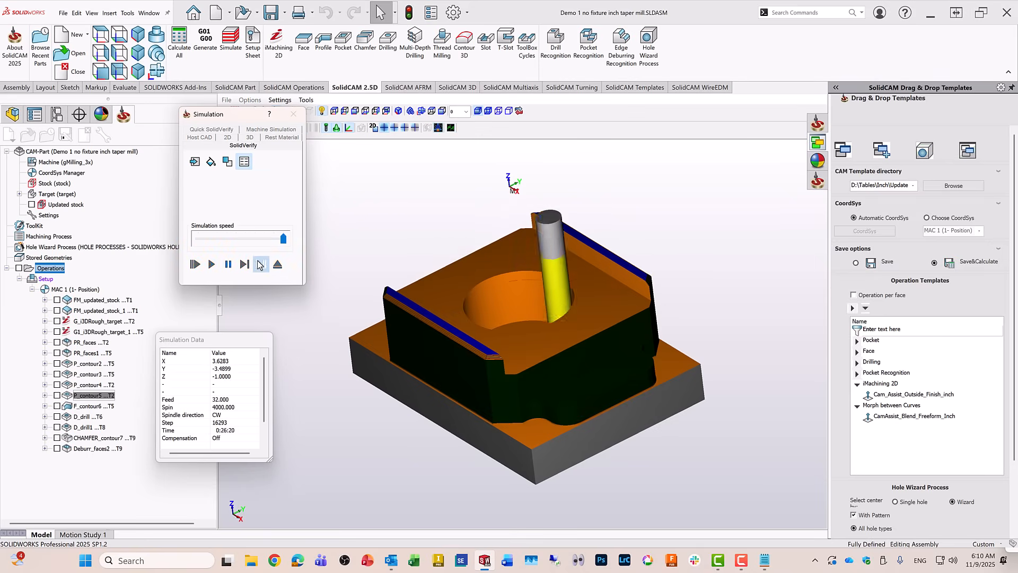
left_click(261, 263)
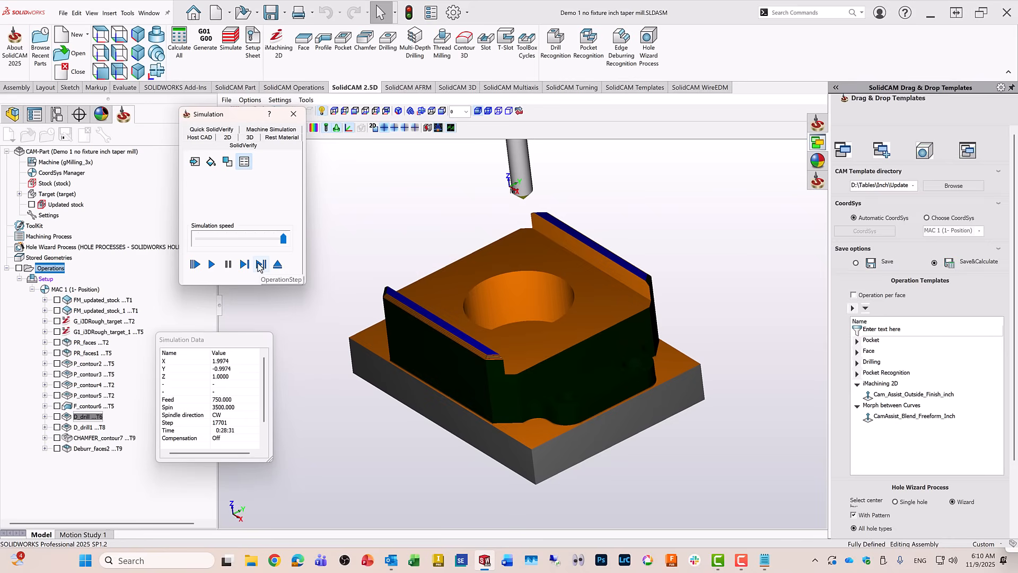
left_click(211, 264)
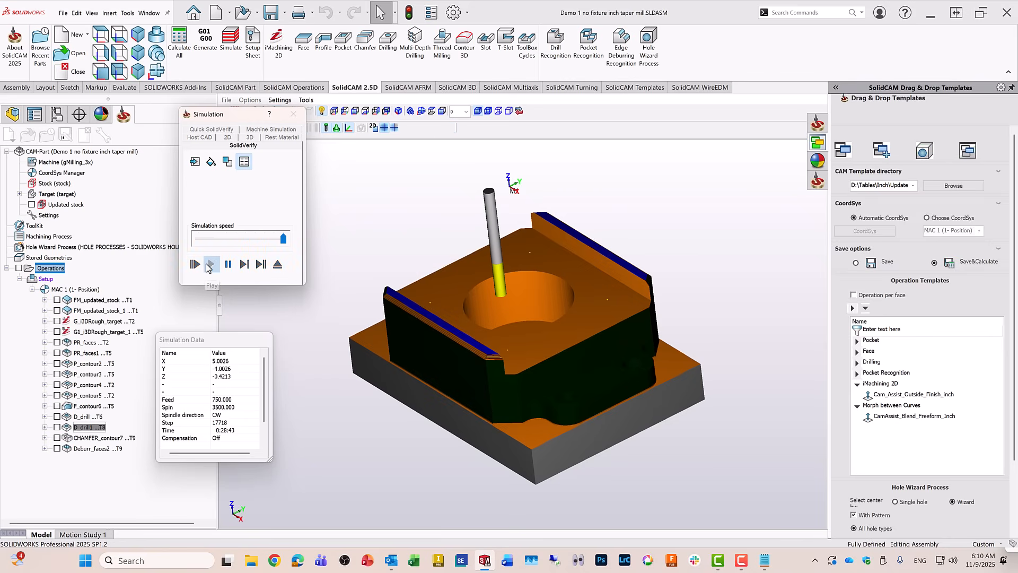
left_click(194, 264)
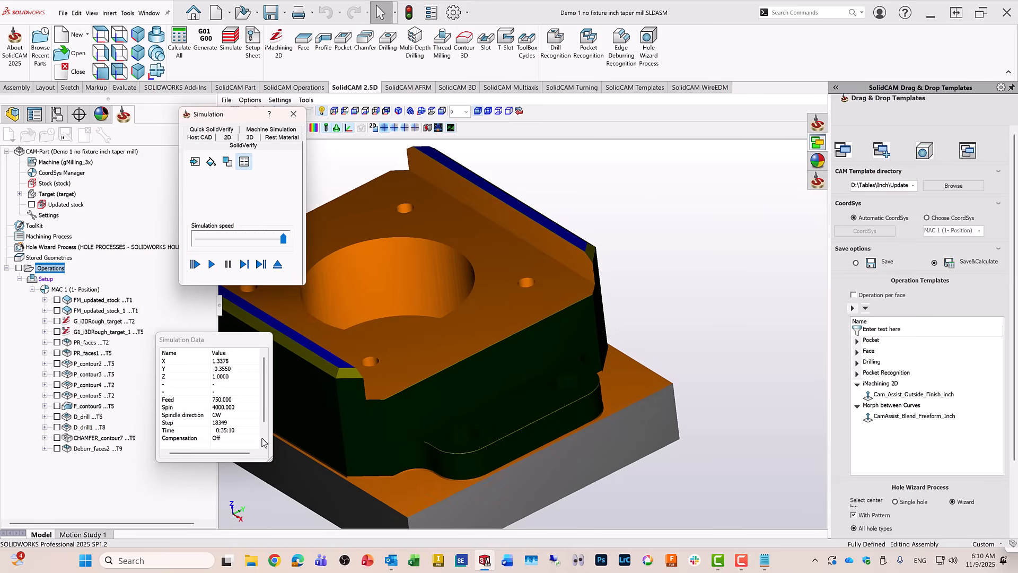
mouse_move(77, 469)
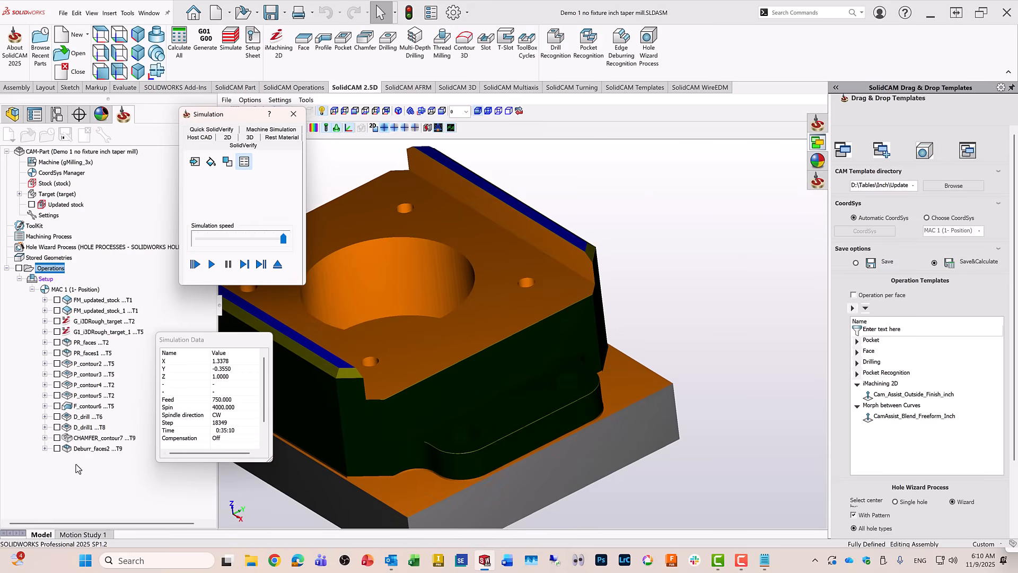